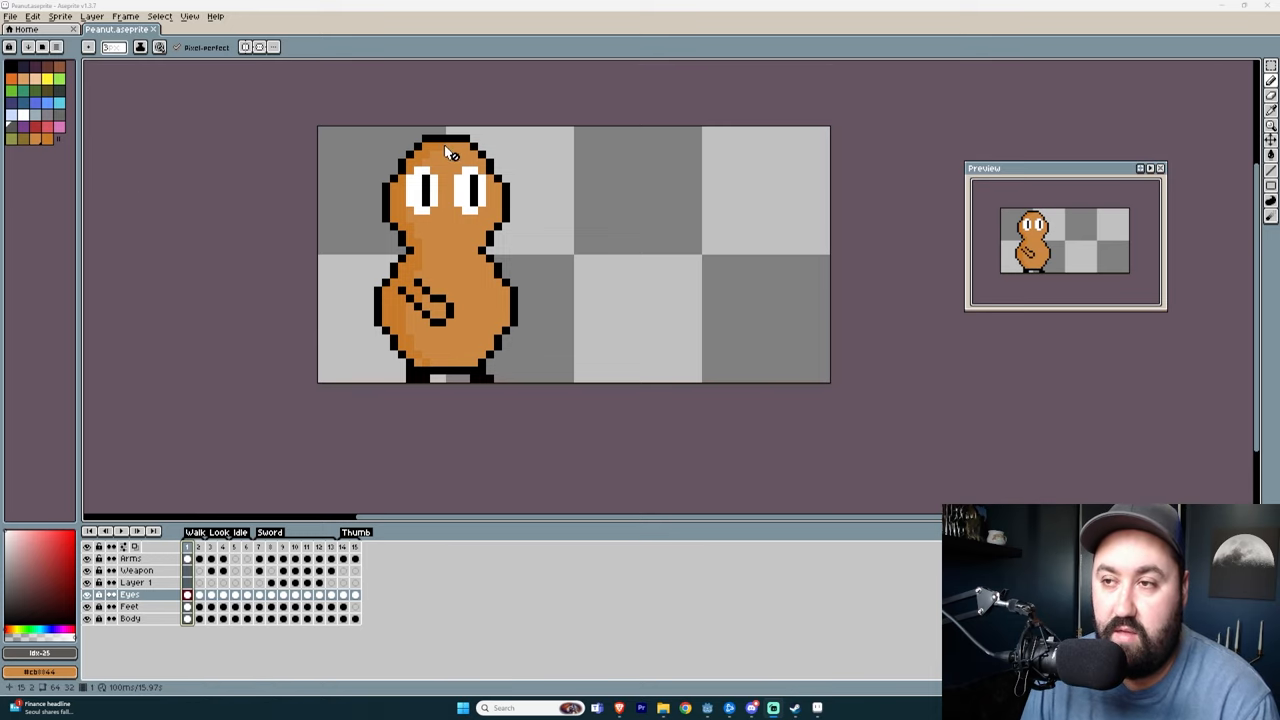
mouse_move(418, 376)
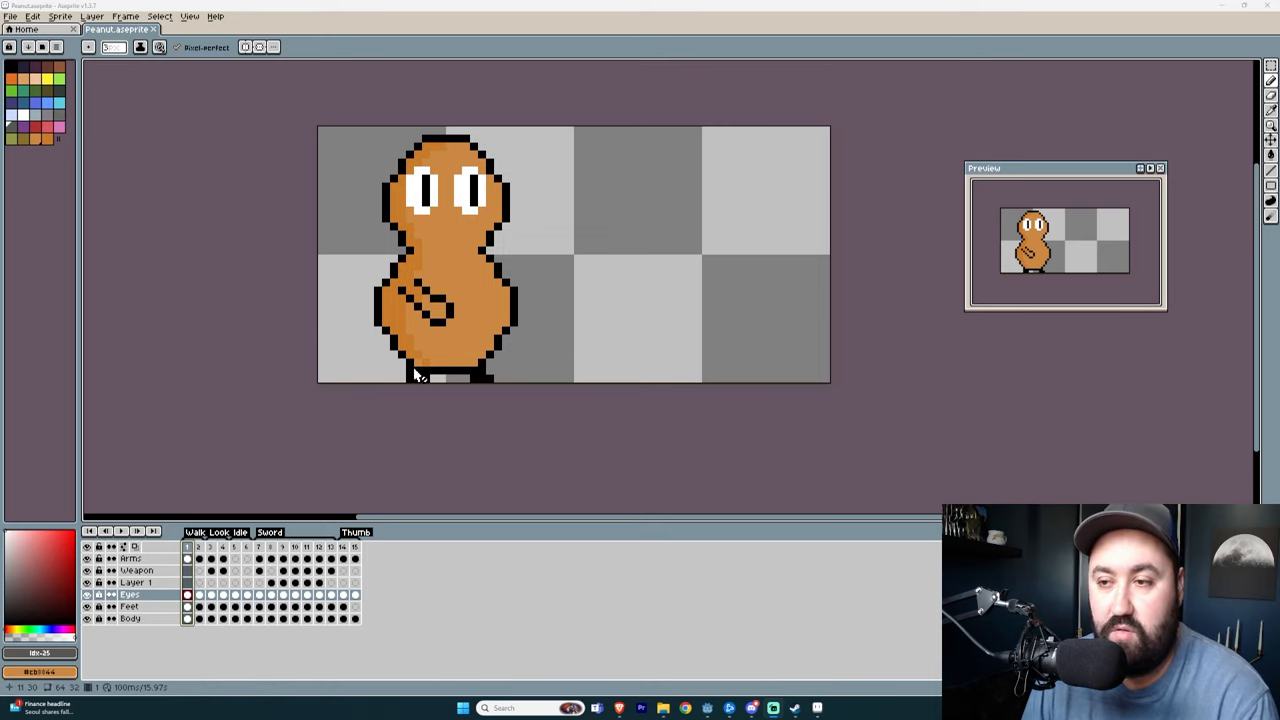
mouse_move(464, 300)
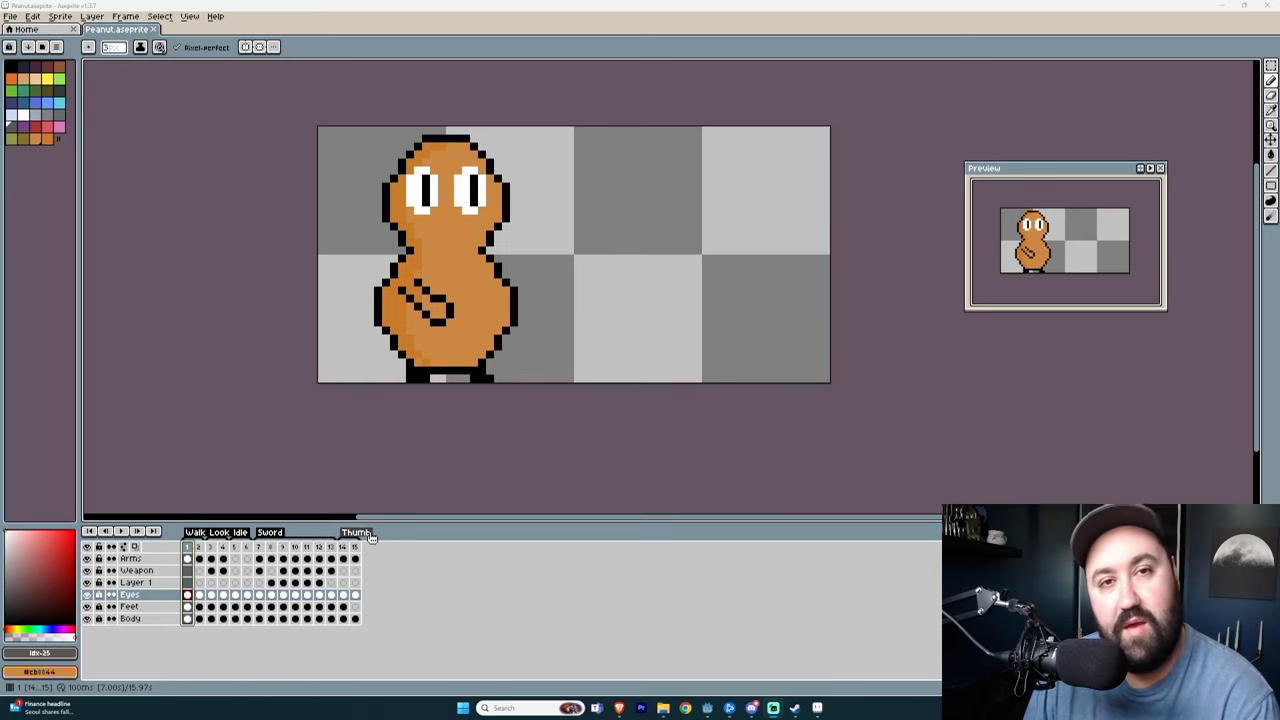
mouse_move(132, 532)
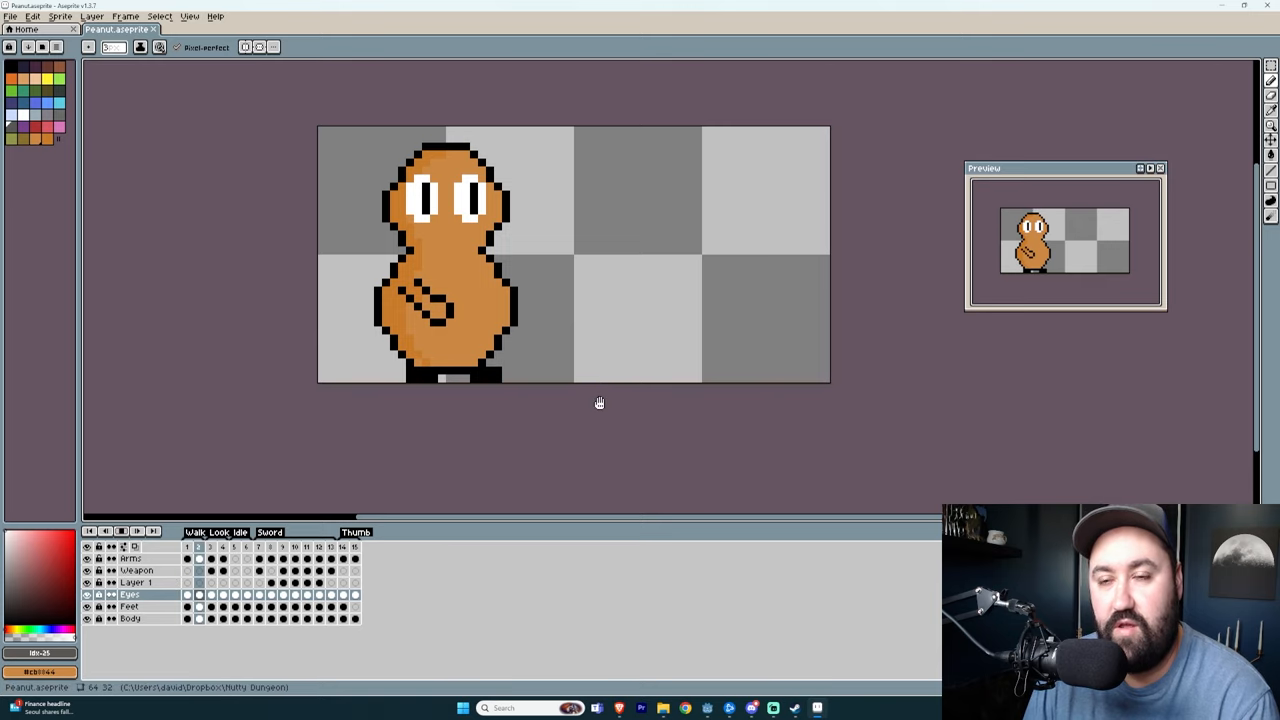
mouse_move(588, 410)
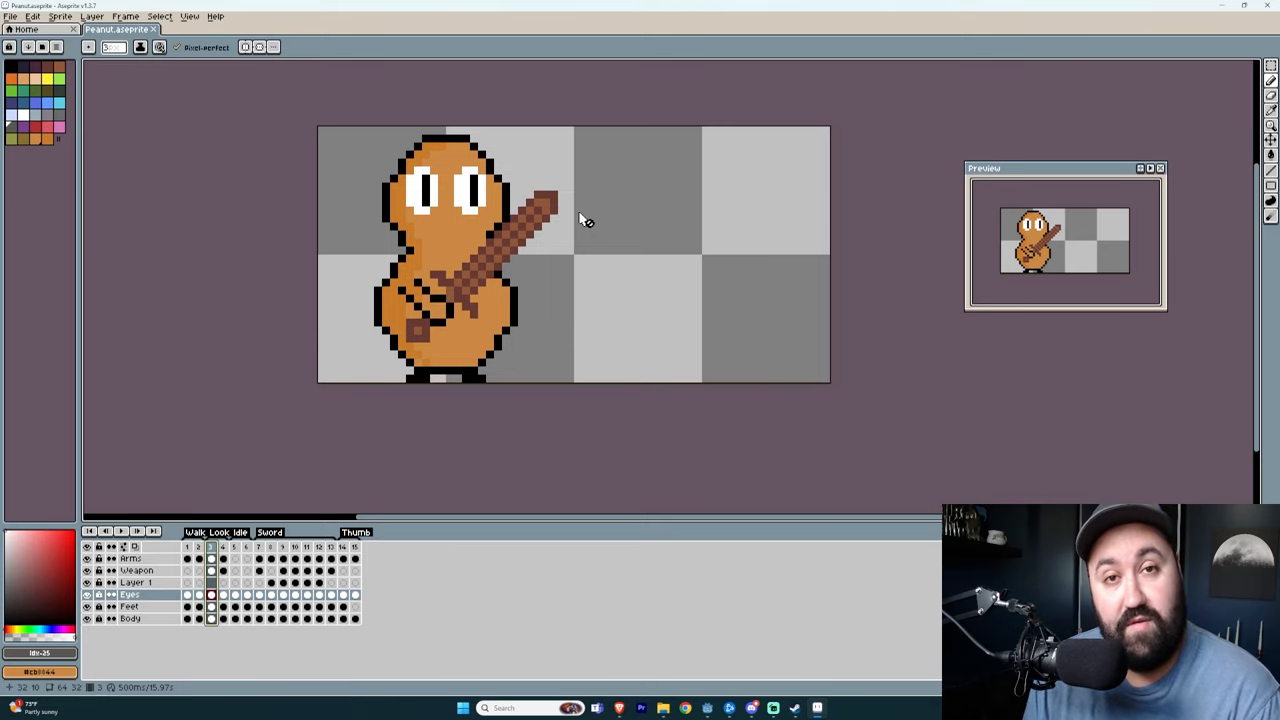
mouse_move(620, 208)
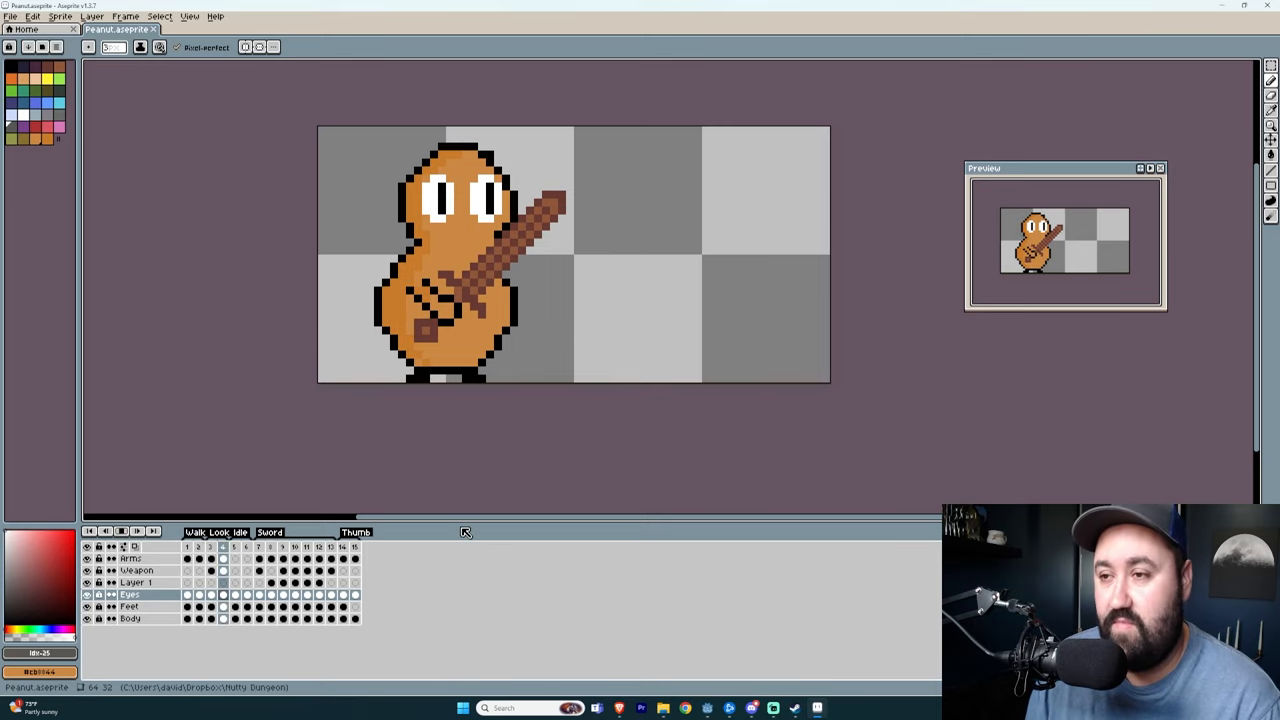
Step through timeline frames to reach the horizontal sword thrust frame of the peanut.
left_click(88, 570)
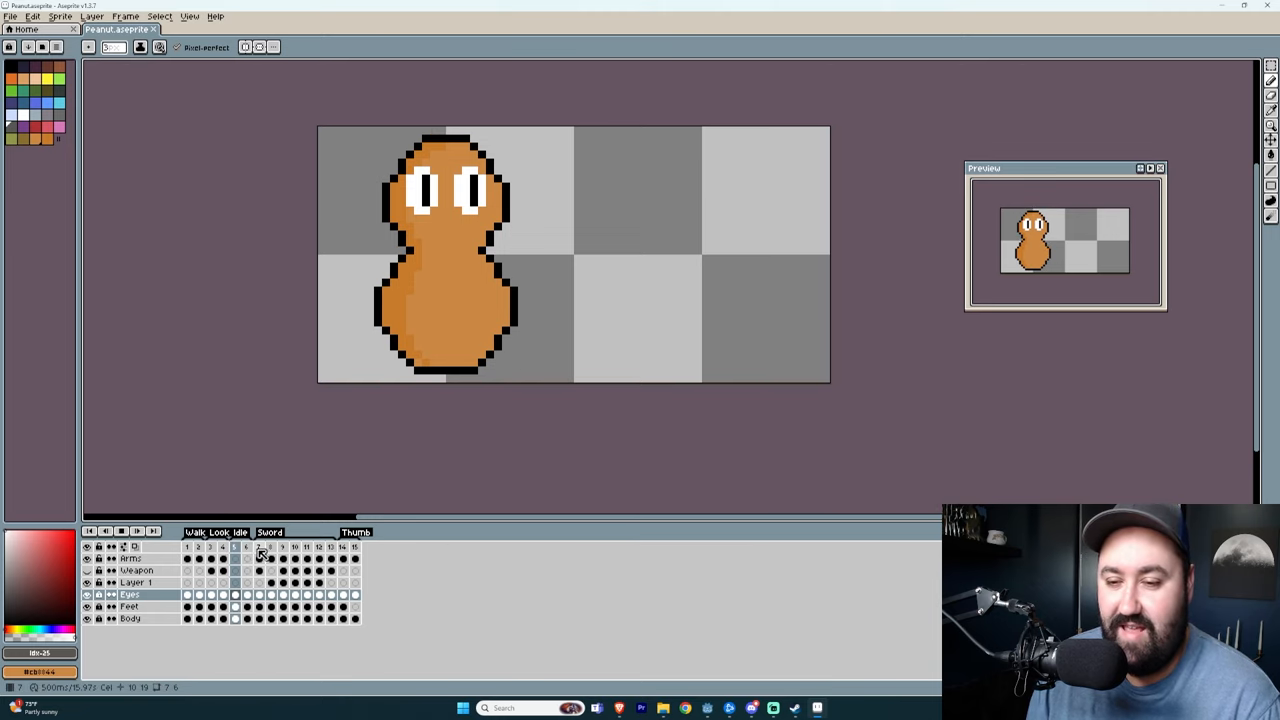
left_click(260, 546)
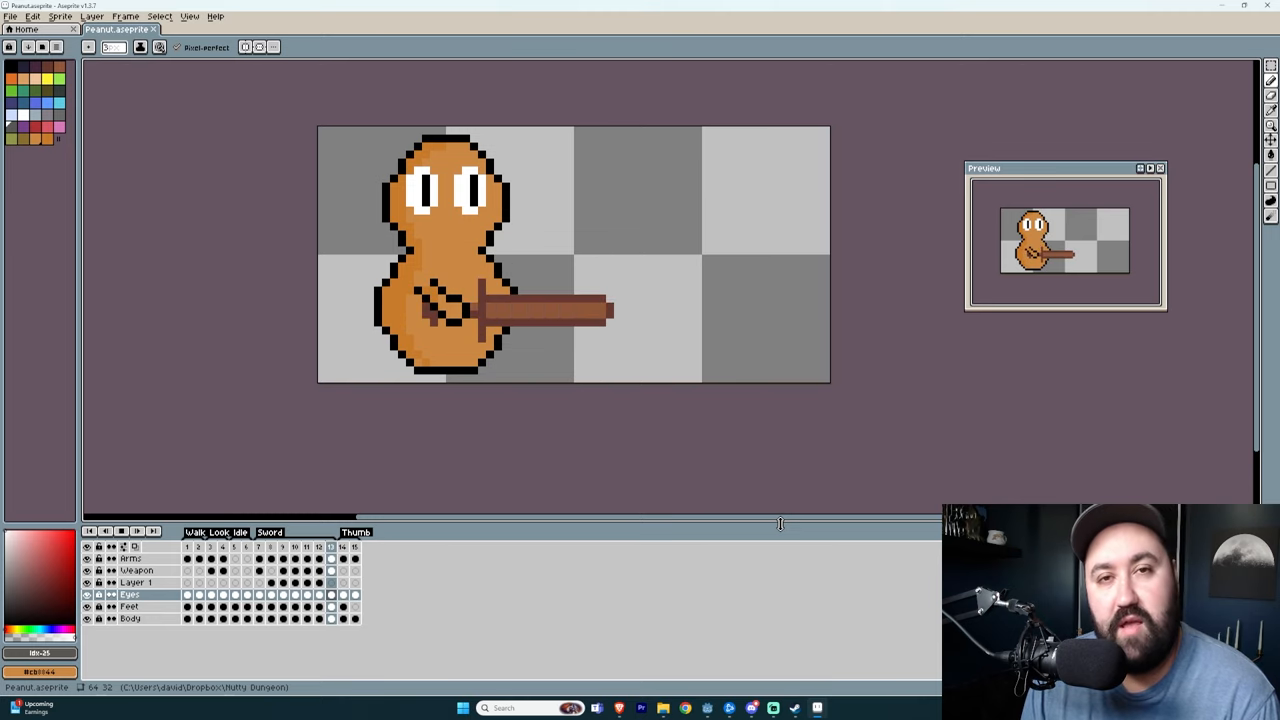
left_click(258, 548)
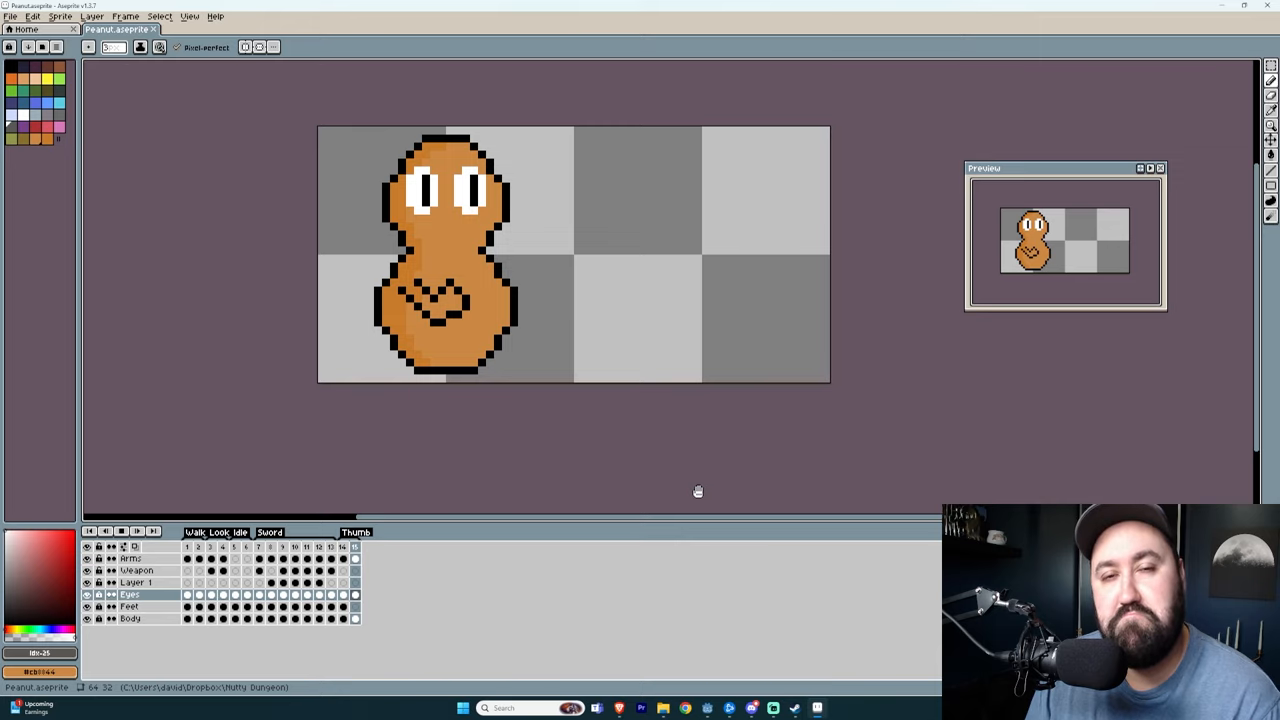
mouse_move(690, 522)
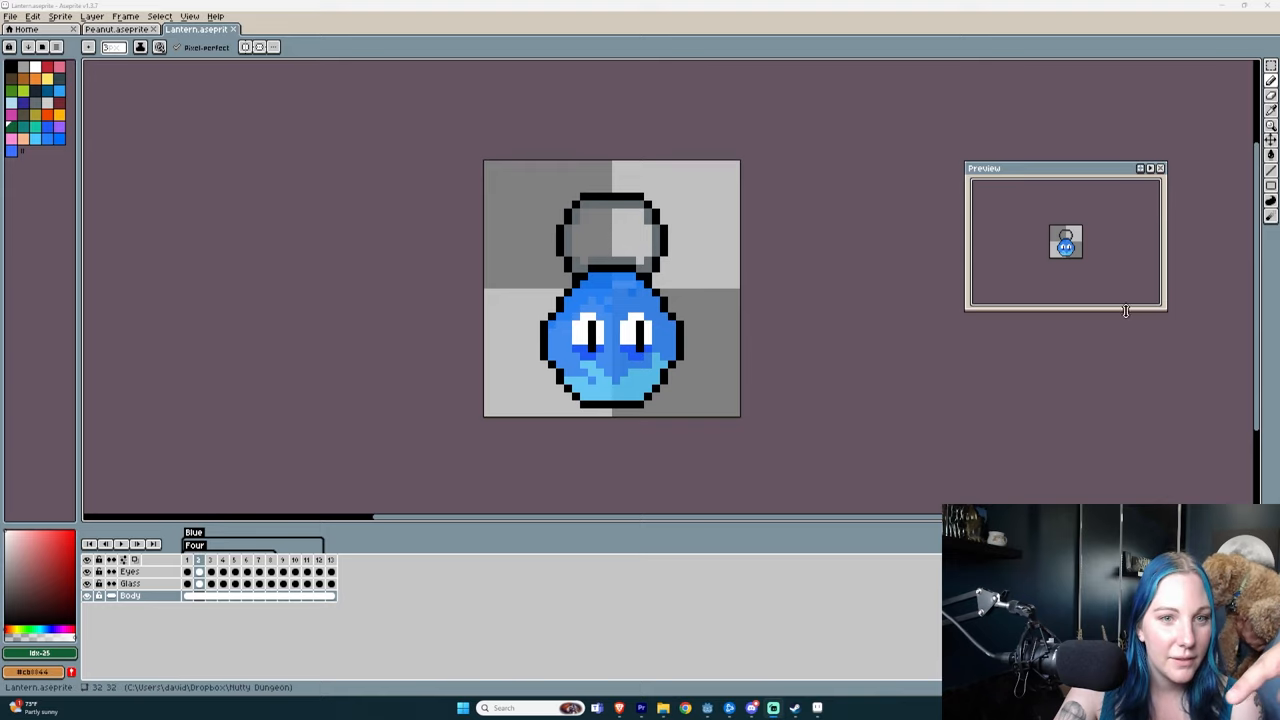
mouse_move(1124, 310)
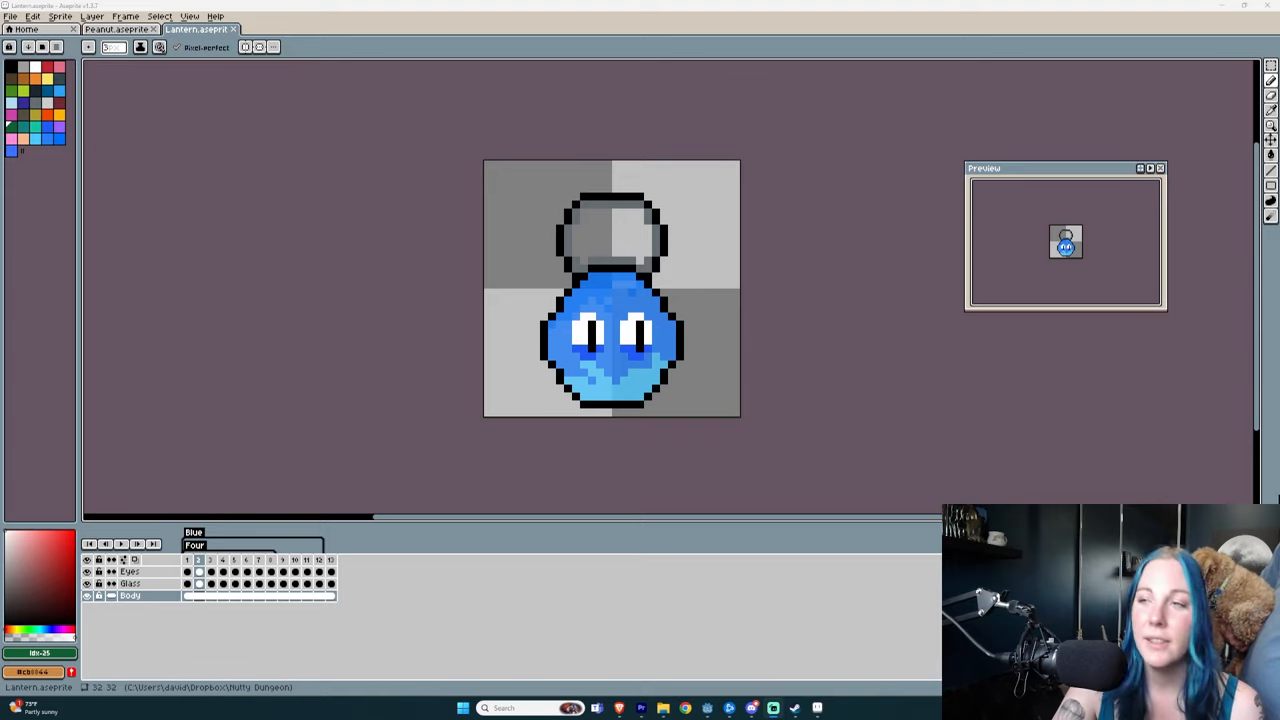
mouse_move(512, 236)
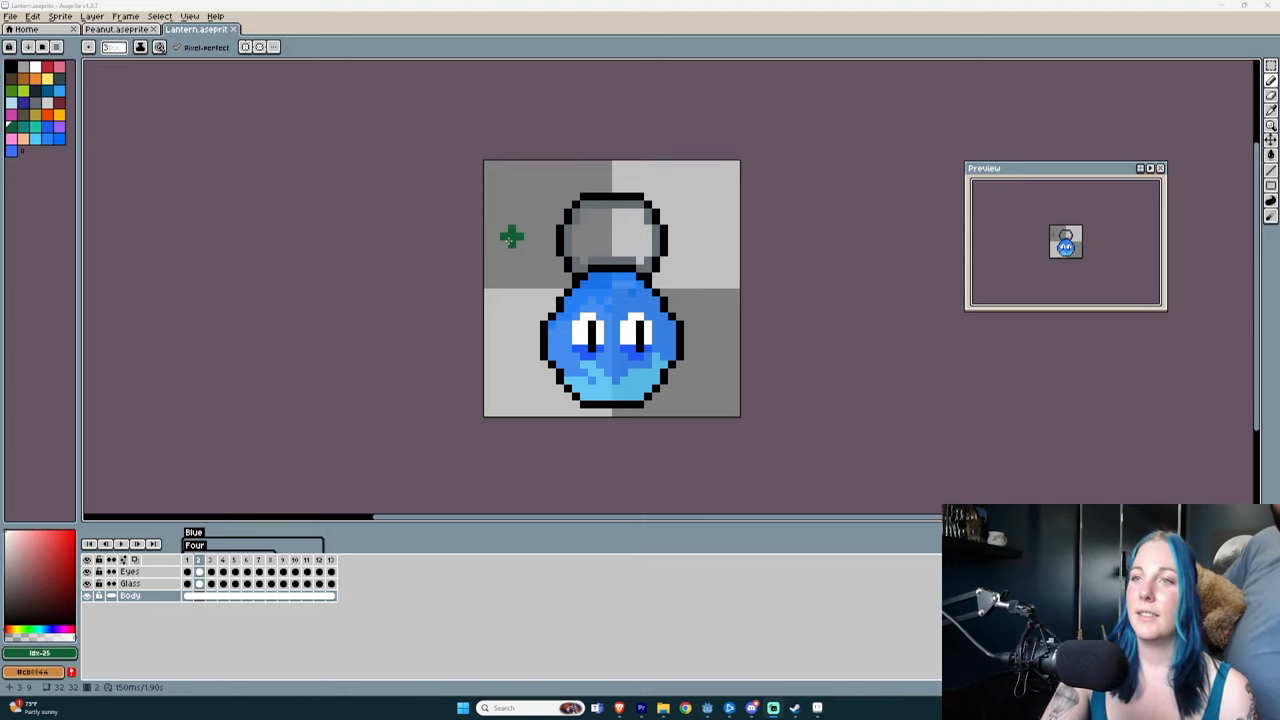
mouse_move(852, 150)
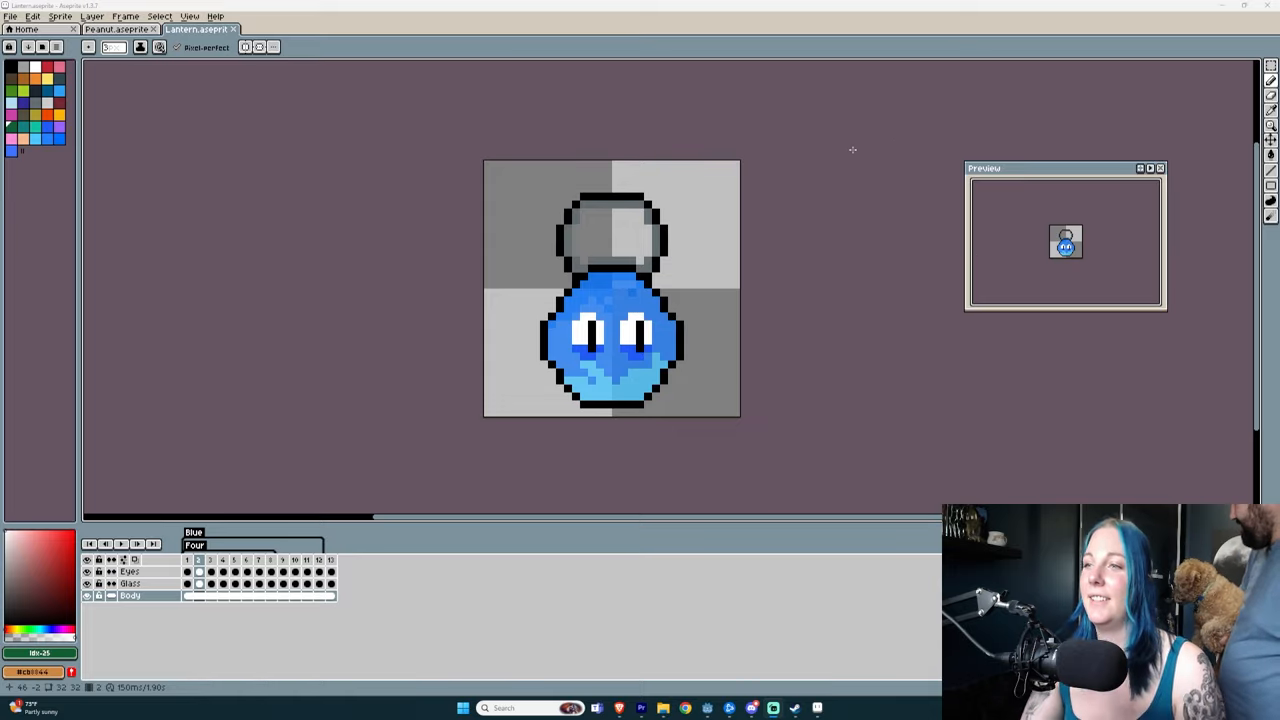
mouse_move(400, 290)
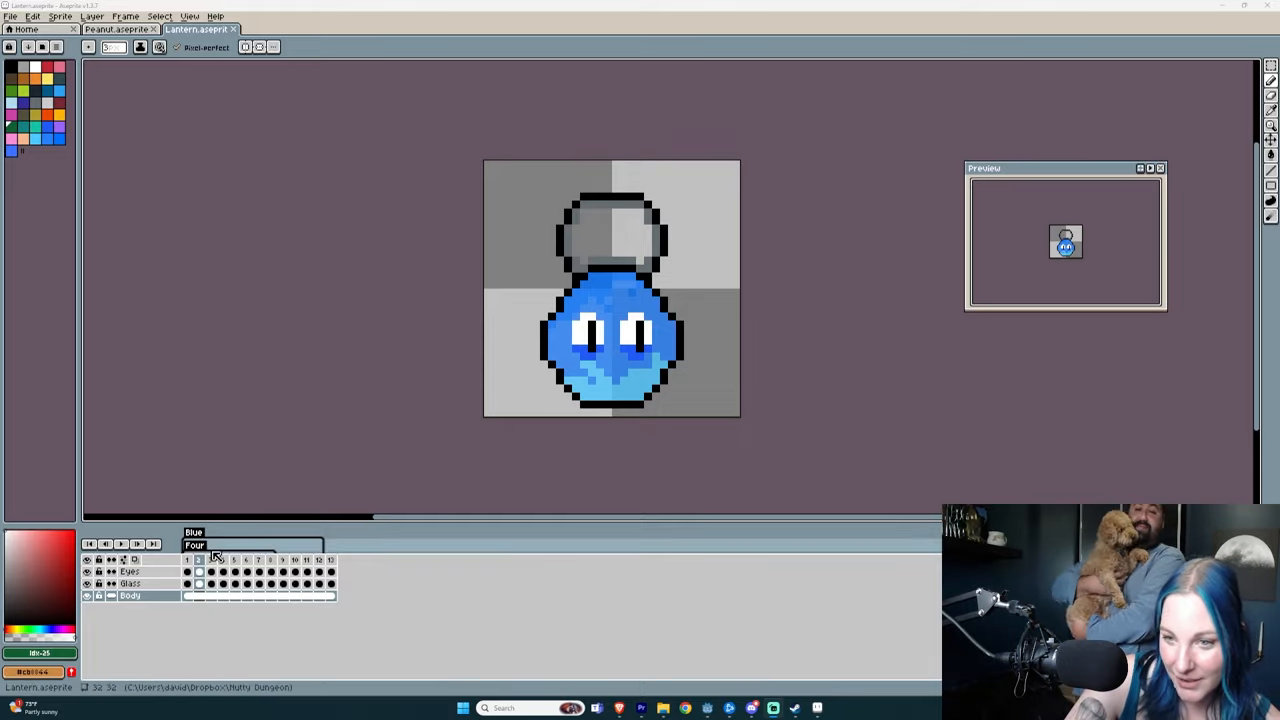
left_click(220, 564)
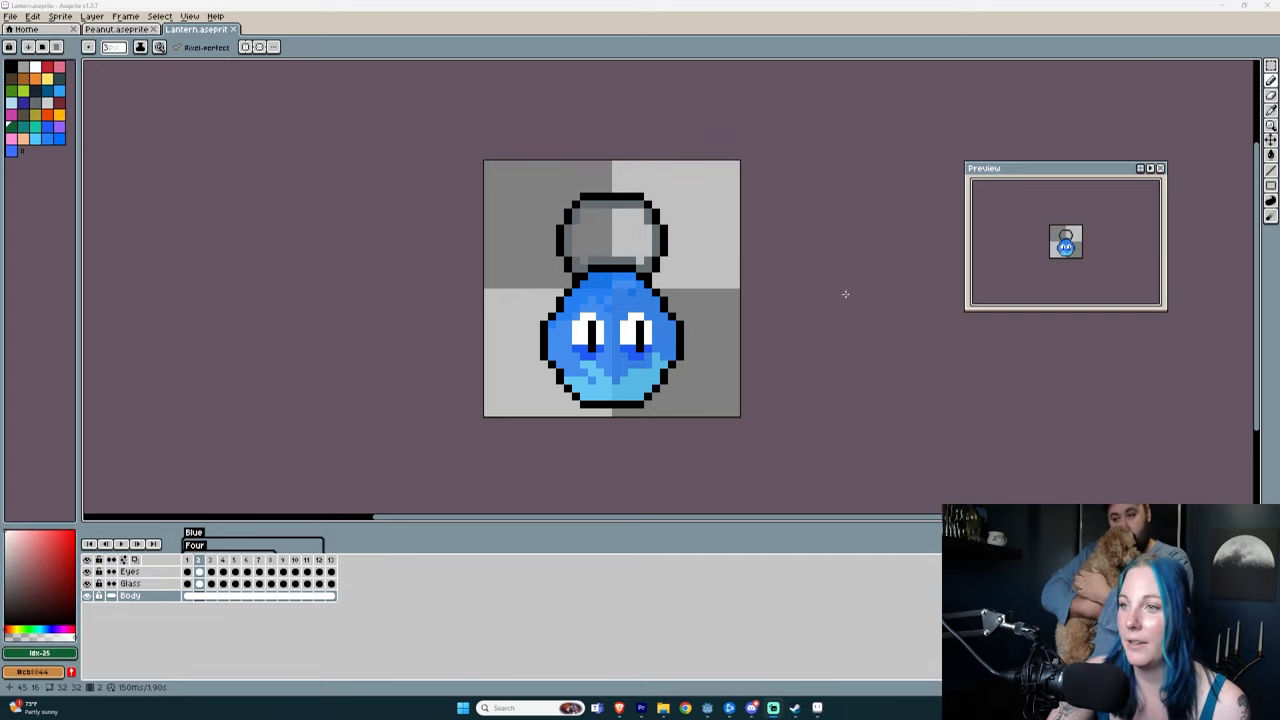
left_click(192, 560)
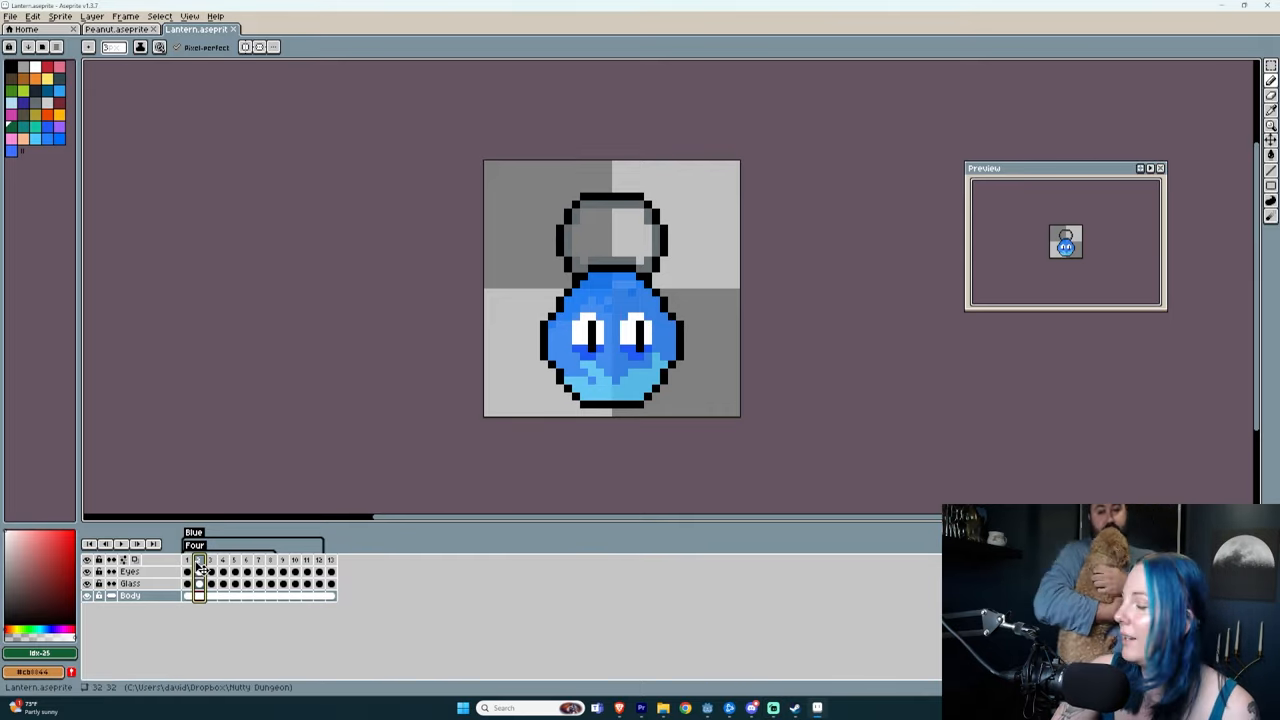
View a later frame showing the blue creature lower down without the lantern outline.
left_click(200, 560)
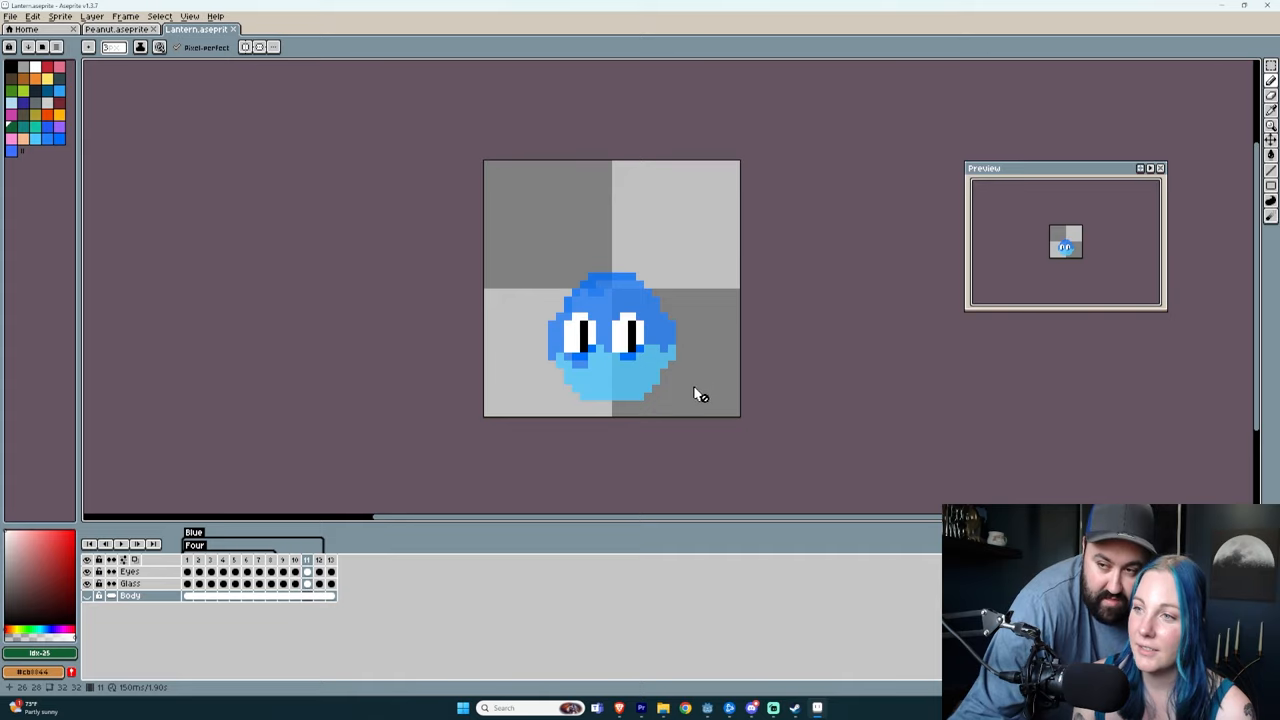
Toggle the colour layer off and back on so the blue body and white eyes show over the line art.
left_click(88, 596)
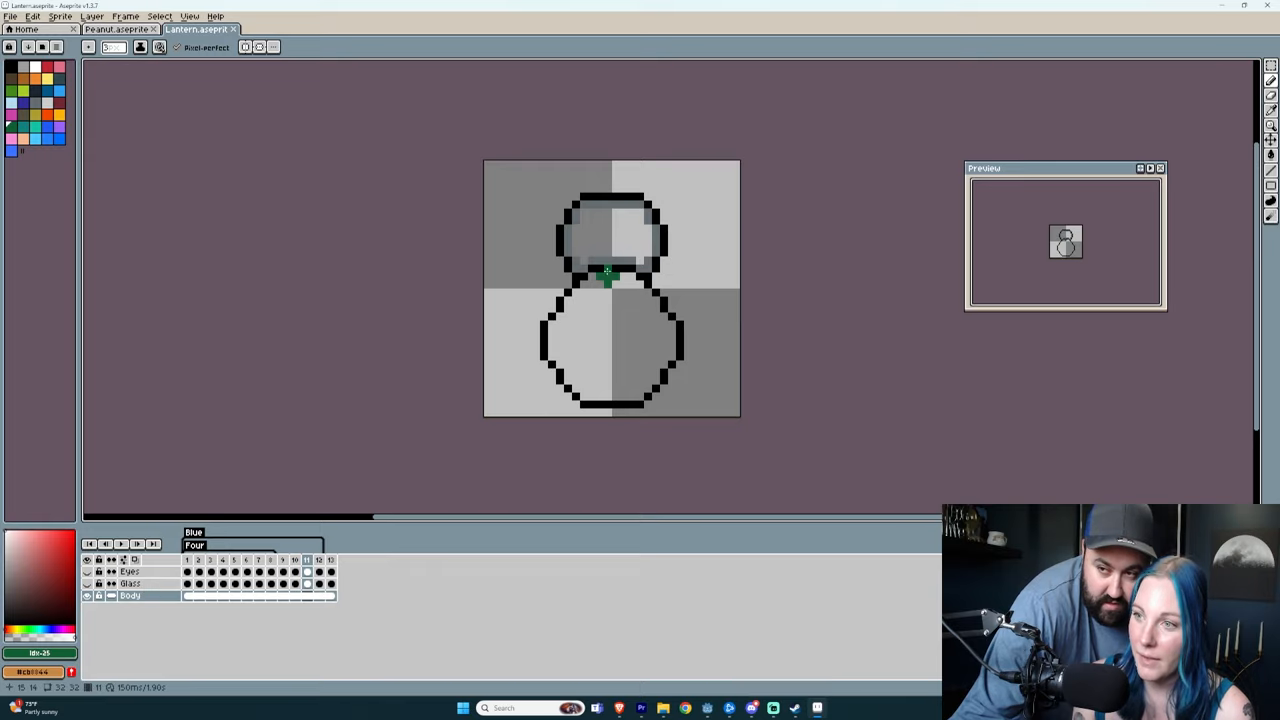
mouse_move(648, 302)
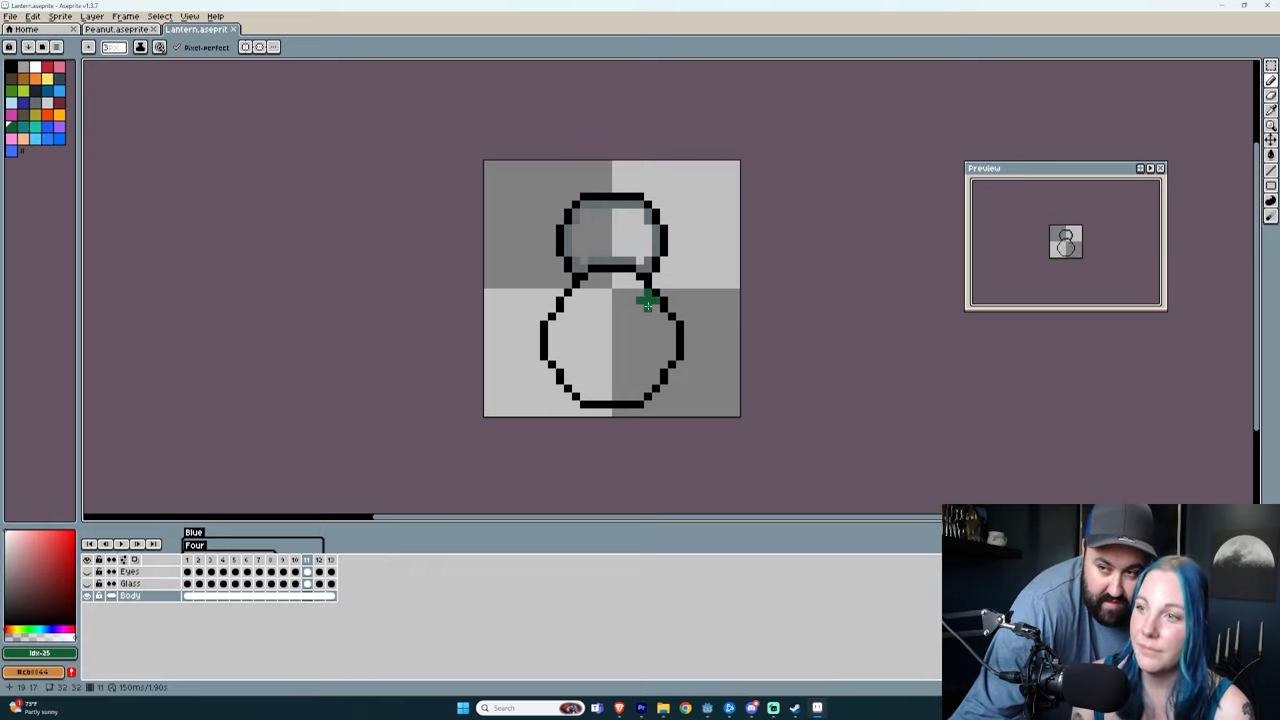
mouse_move(622, 388)
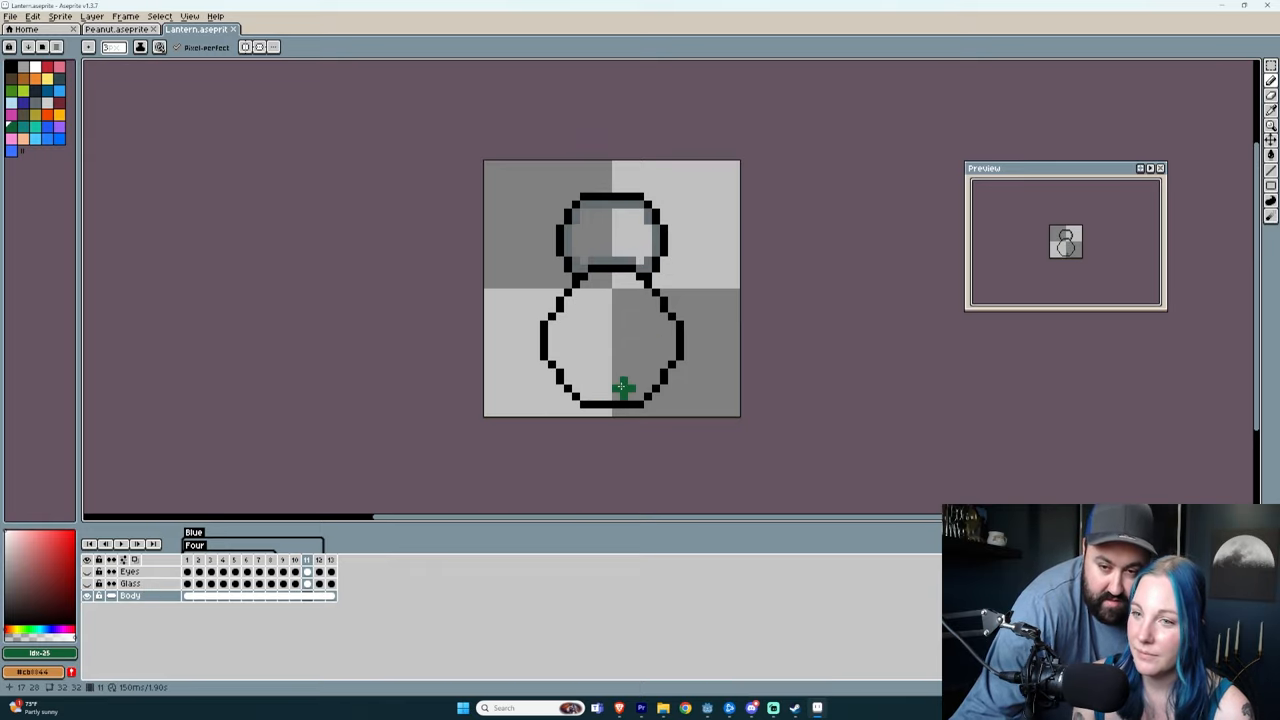
left_click(88, 584)
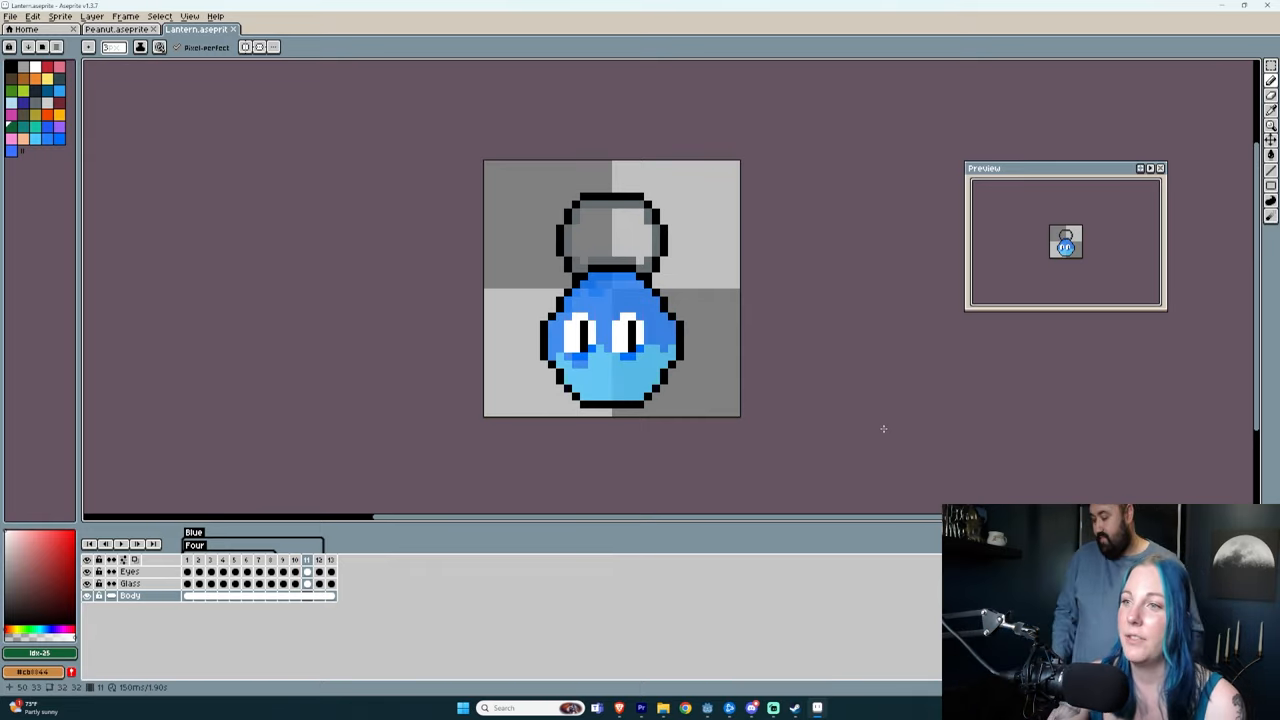
mouse_move(796, 236)
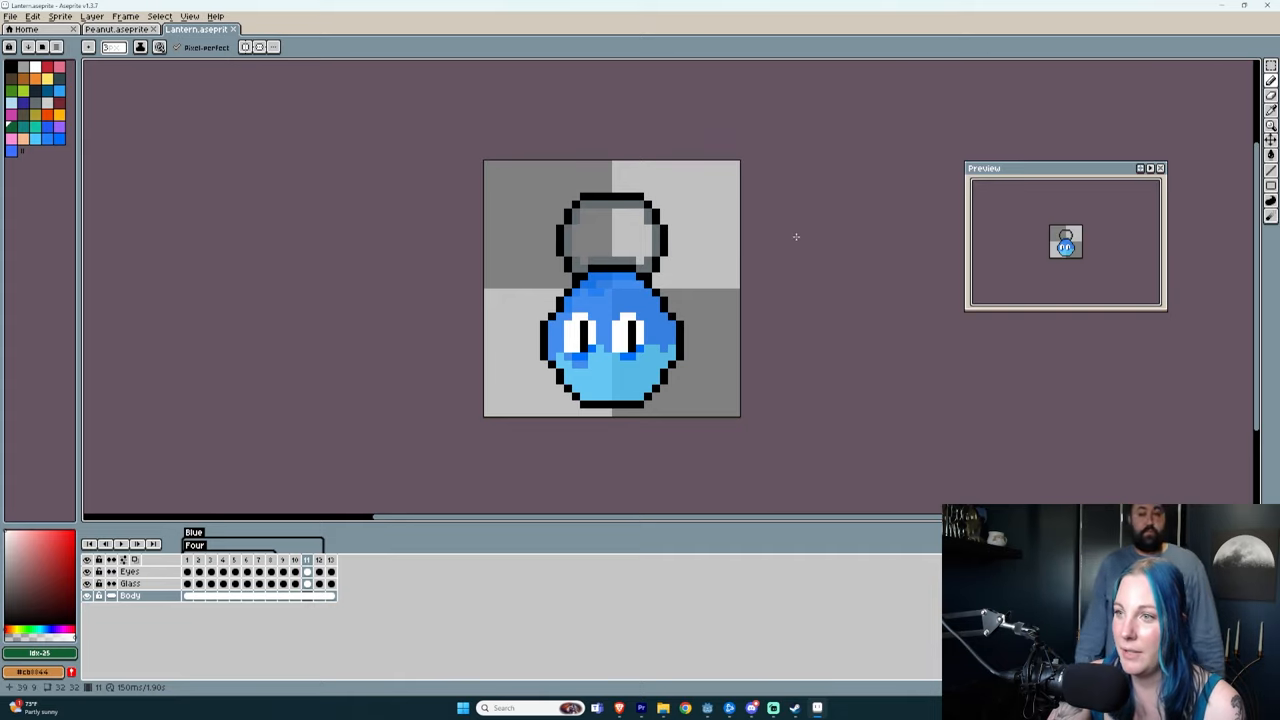
mouse_move(608, 308)
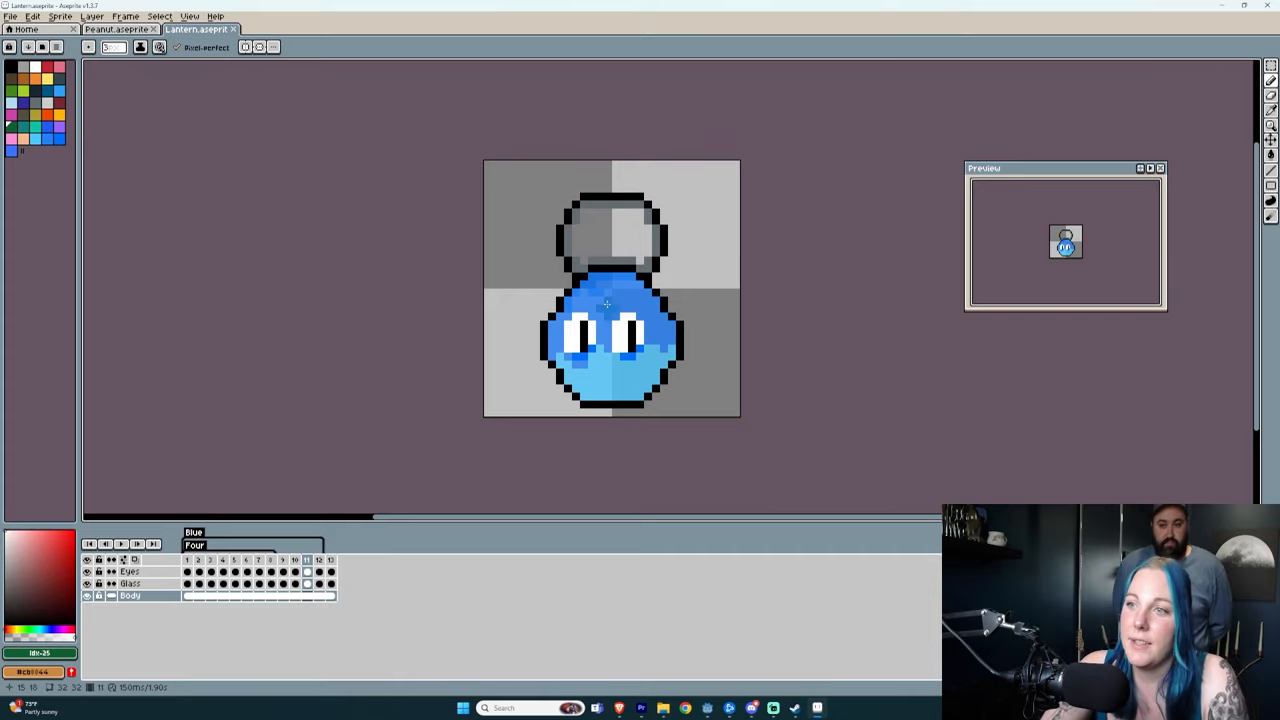
mouse_move(422, 248)
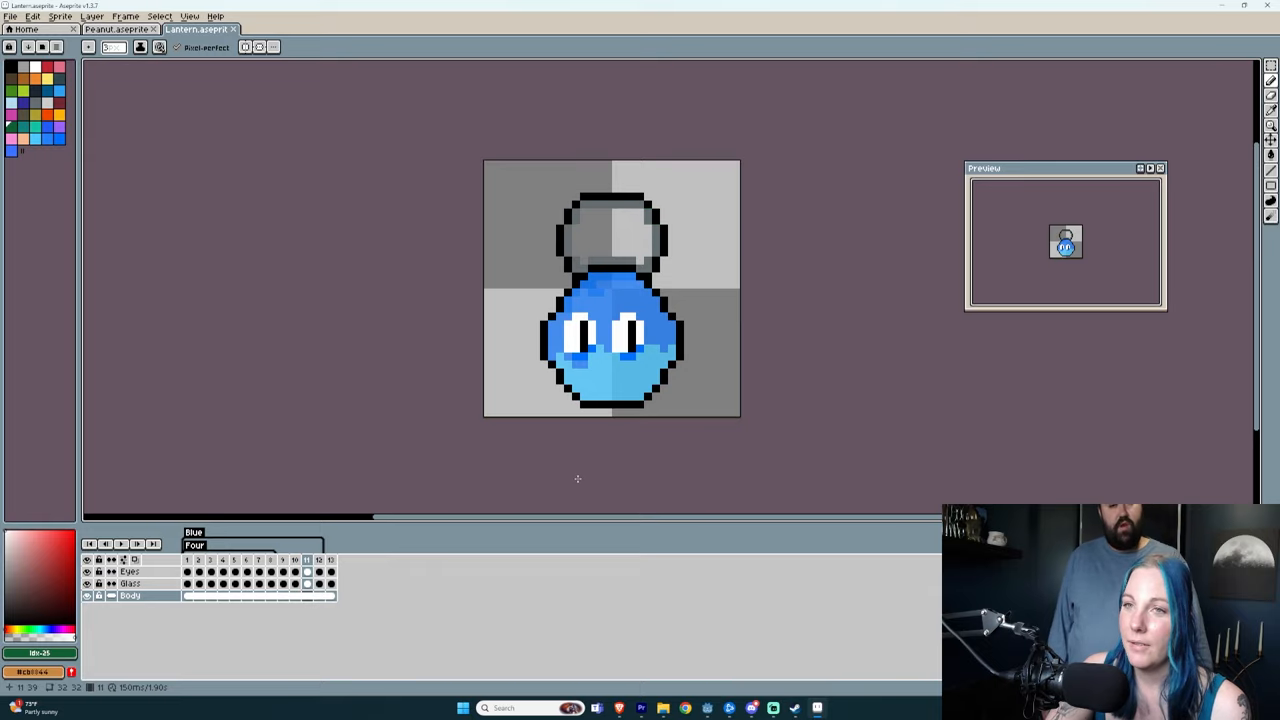
mouse_move(430, 344)
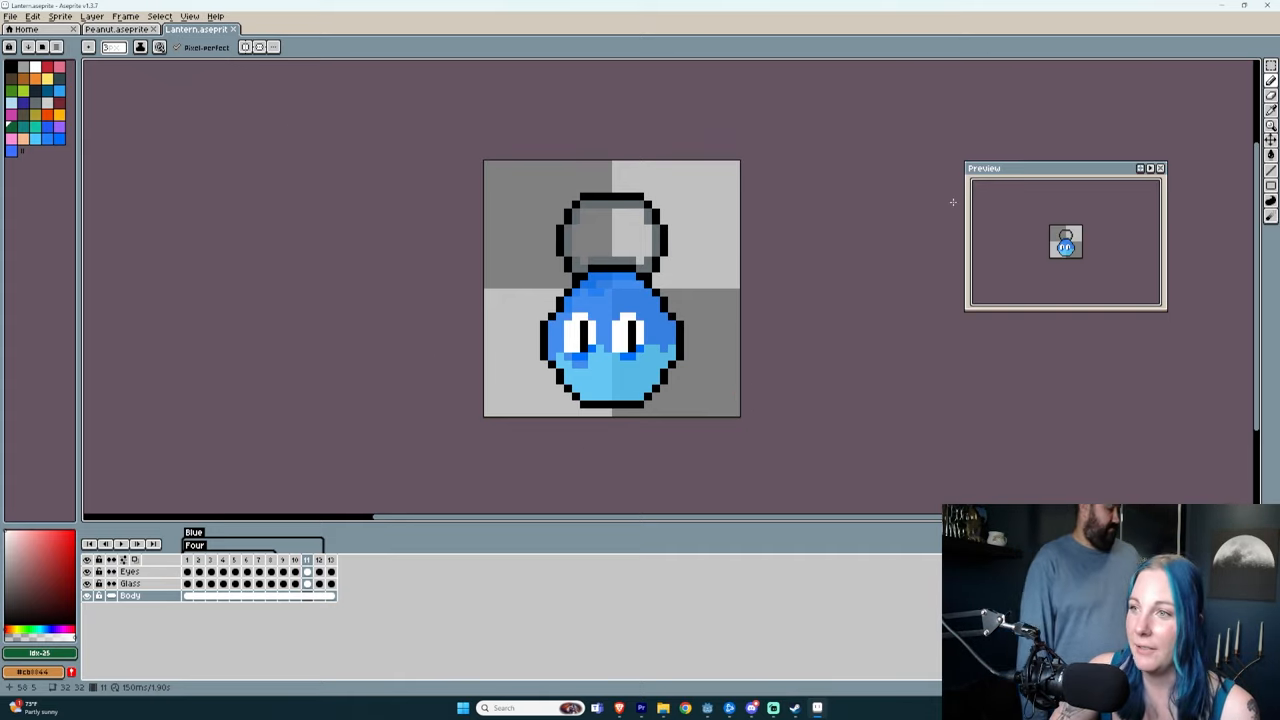
mouse_move(904, 216)
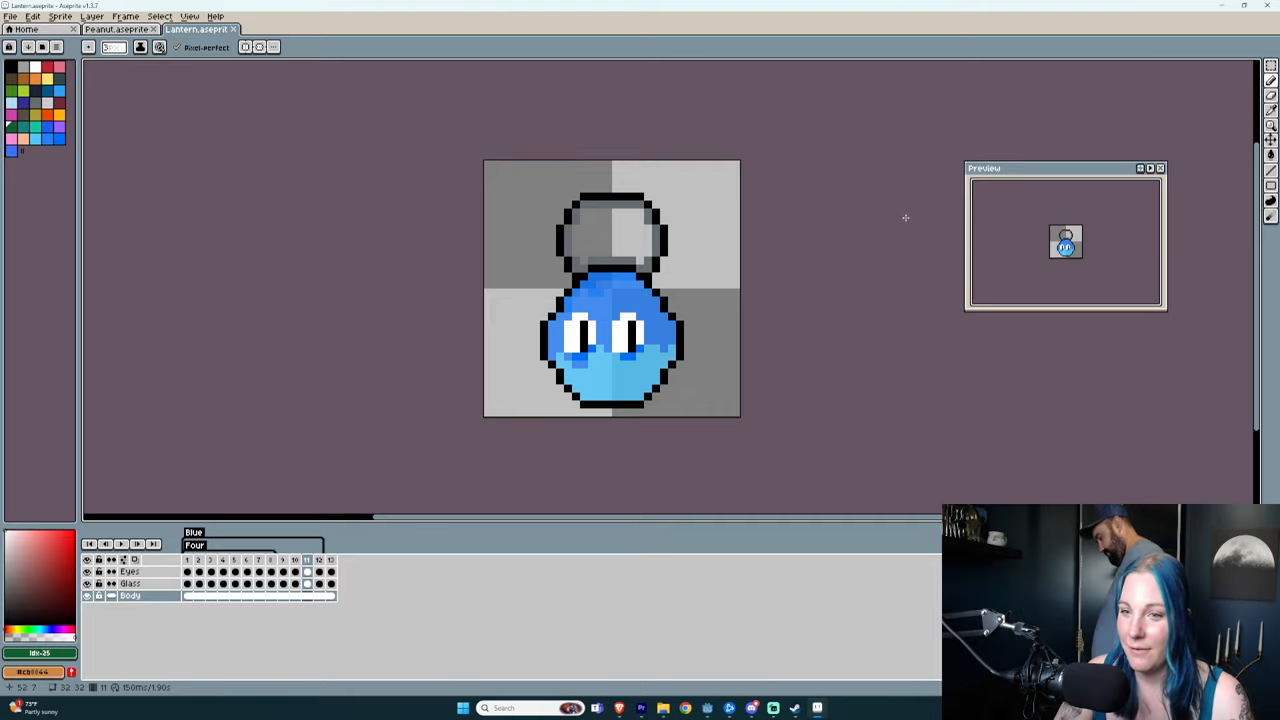
left_click(196, 560)
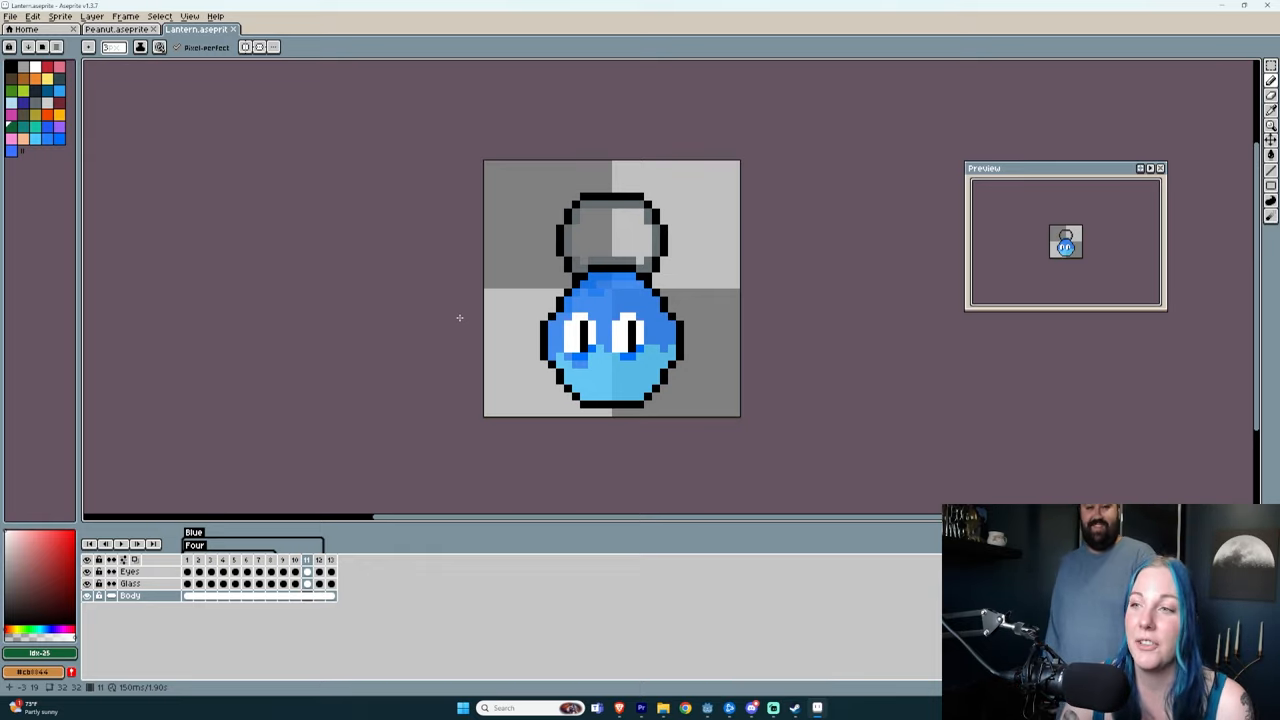
mouse_move(380, 242)
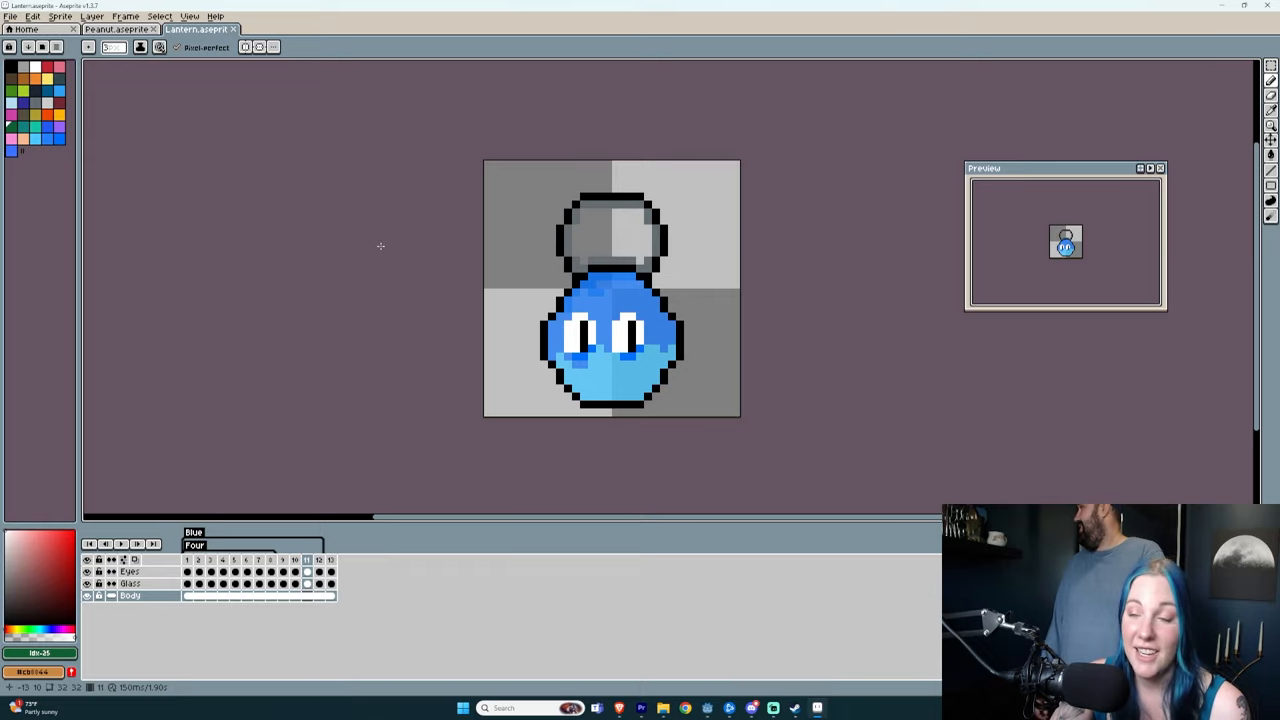
mouse_move(434, 300)
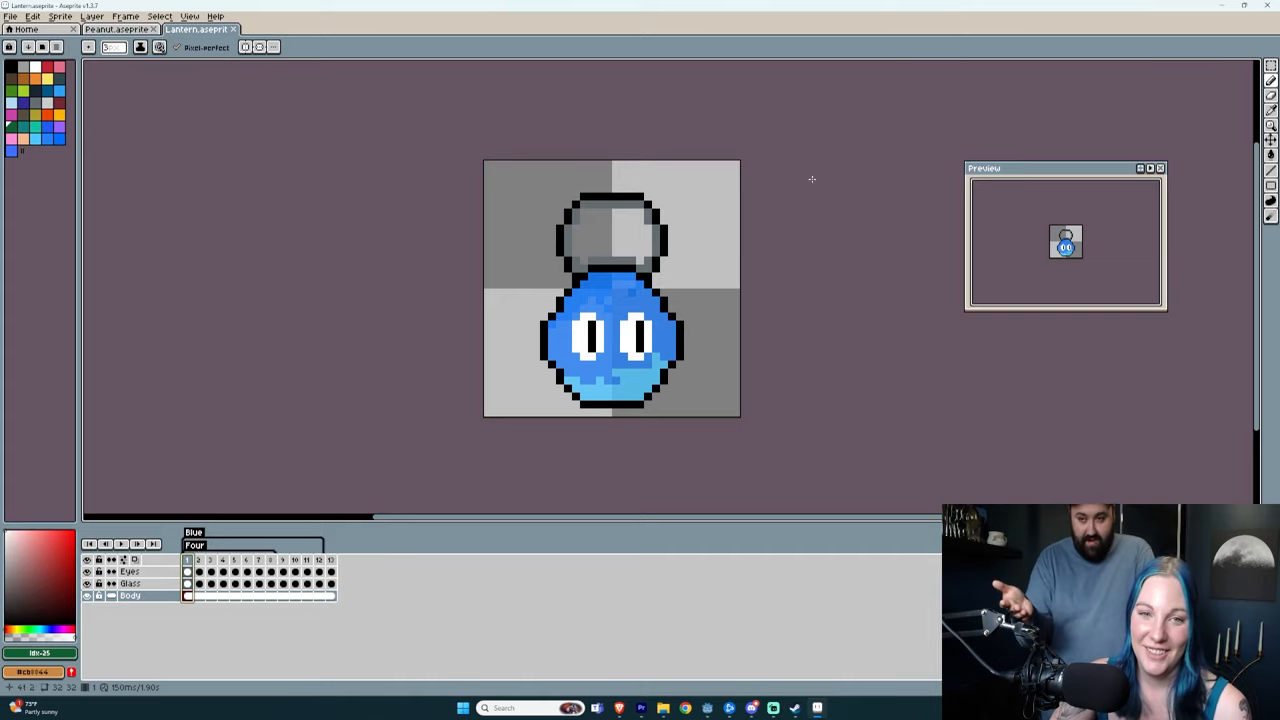
mouse_move(728, 172)
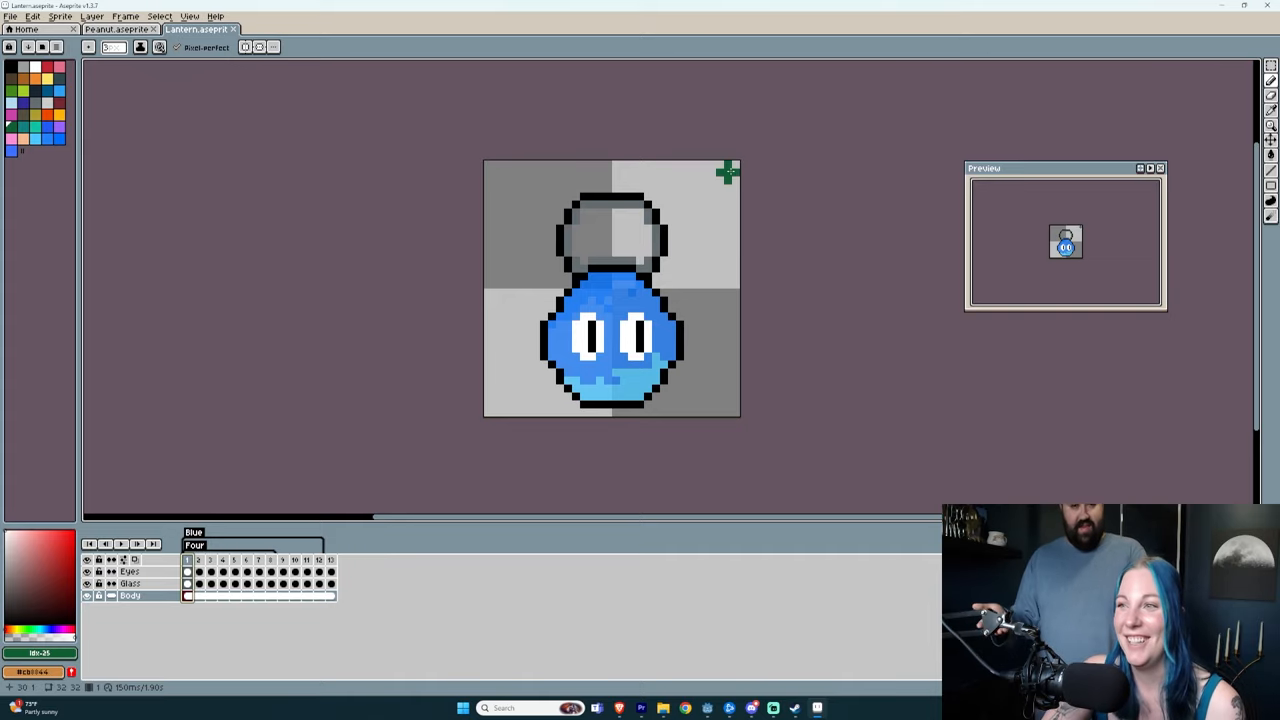
mouse_move(792, 152)
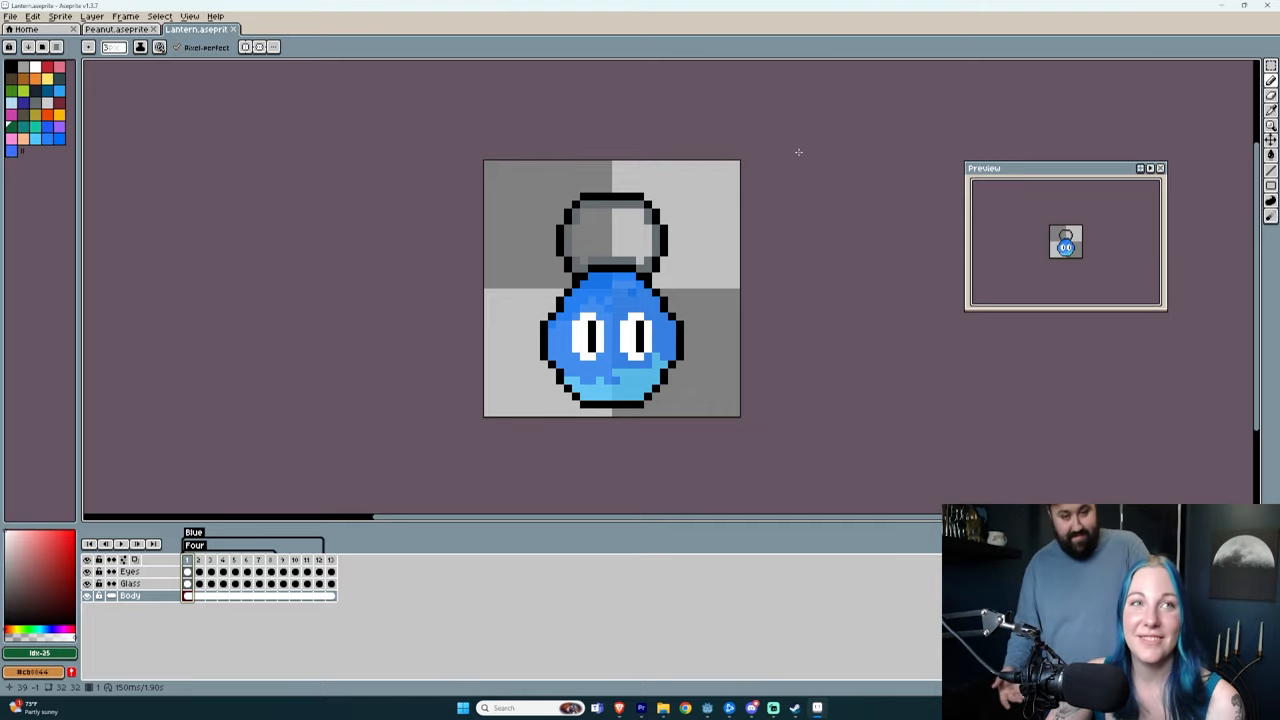
mouse_move(804, 152)
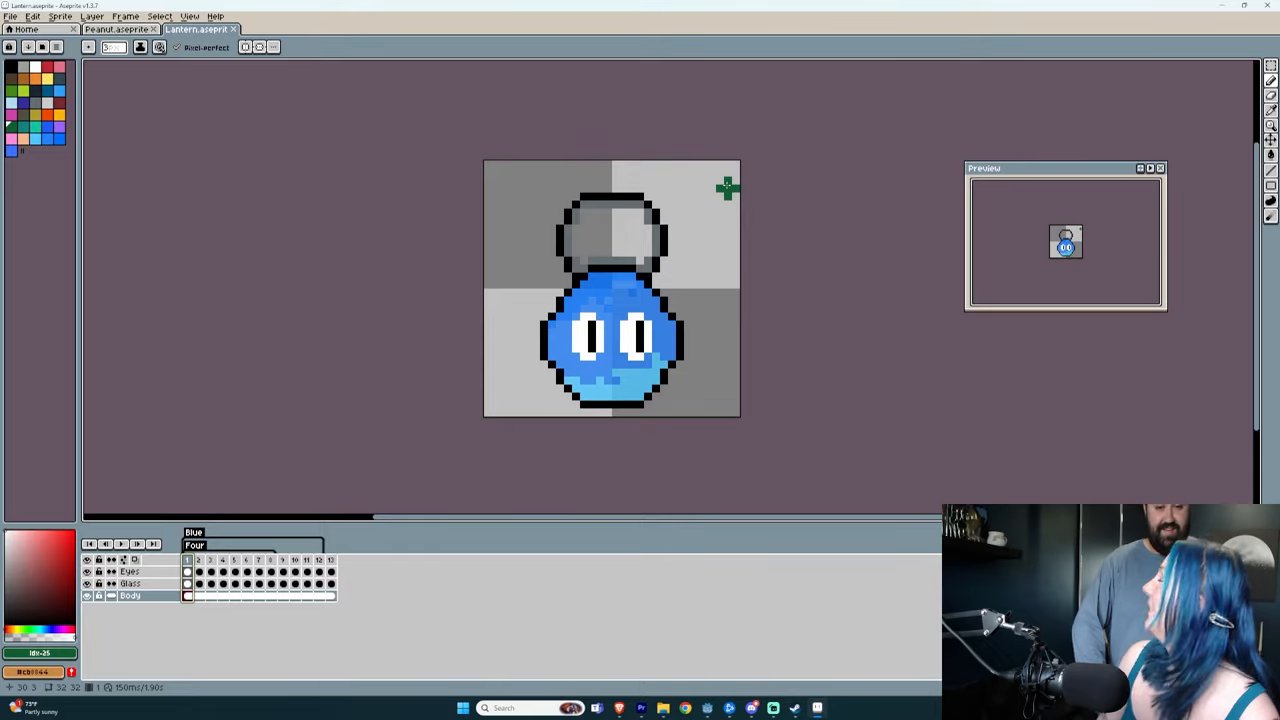
mouse_move(624, 144)
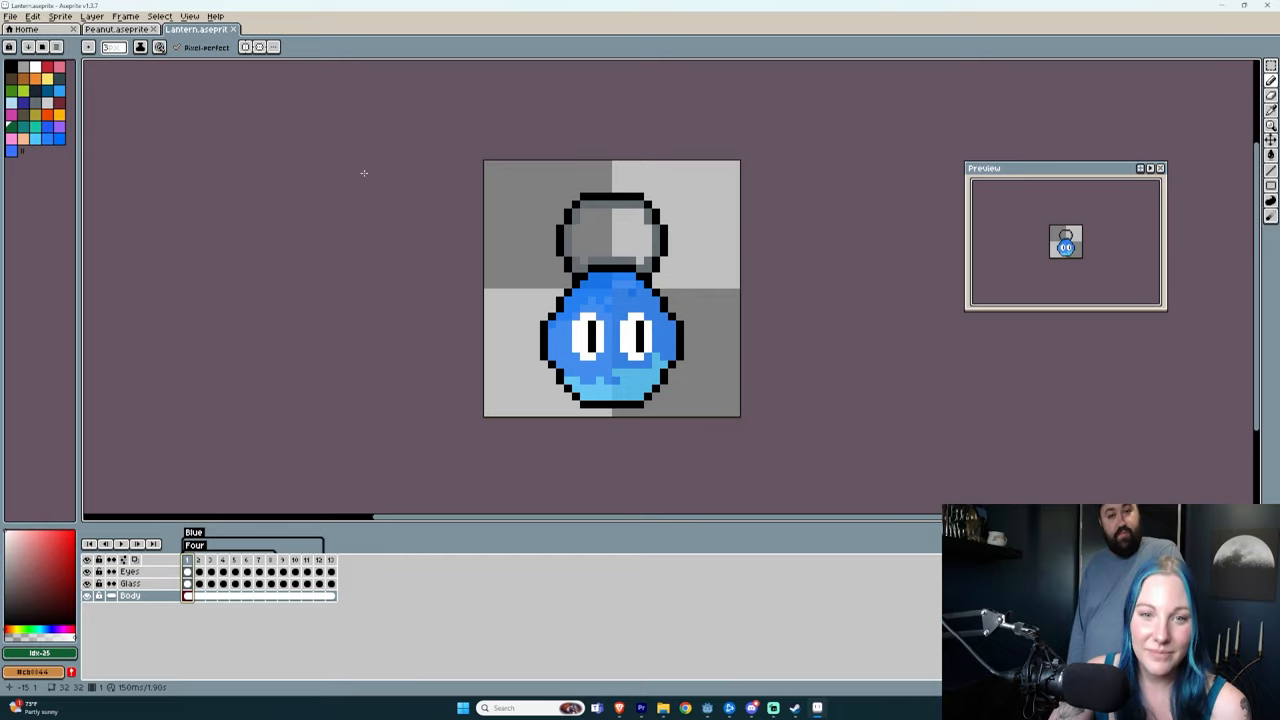
mouse_move(388, 164)
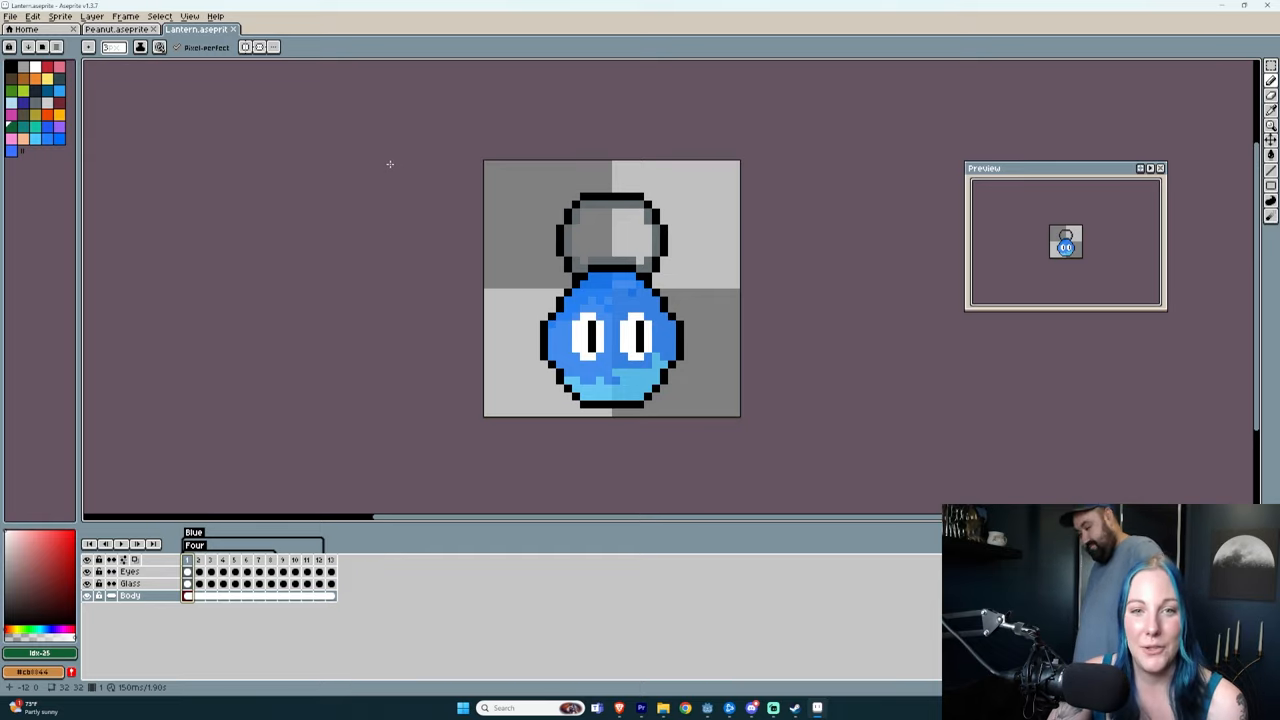
mouse_move(924, 96)
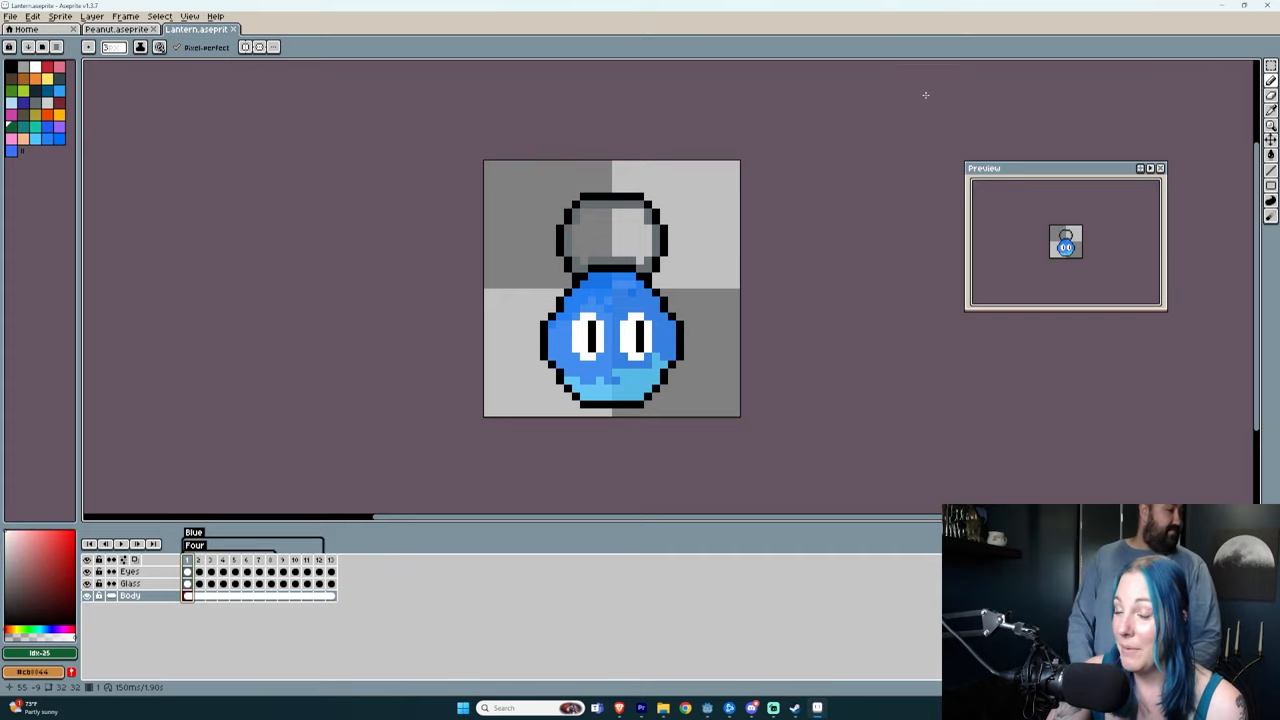
mouse_move(244, 98)
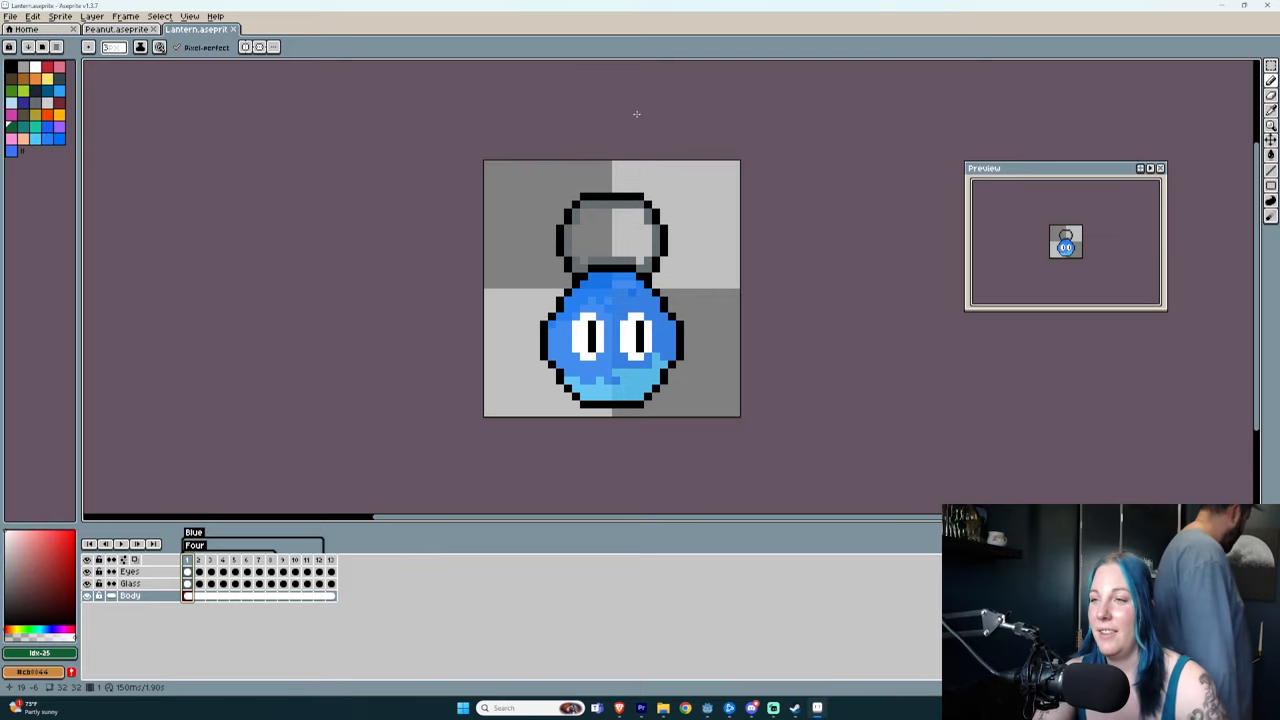
mouse_move(656, 278)
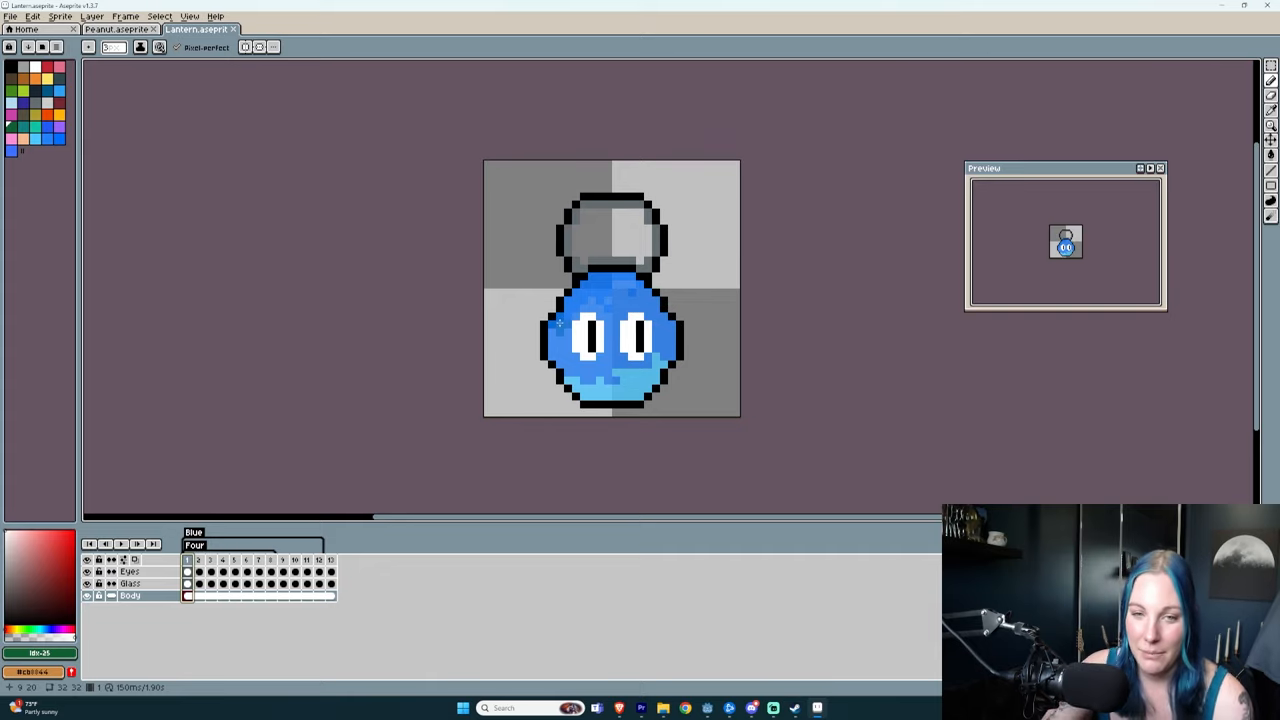
mouse_move(600, 364)
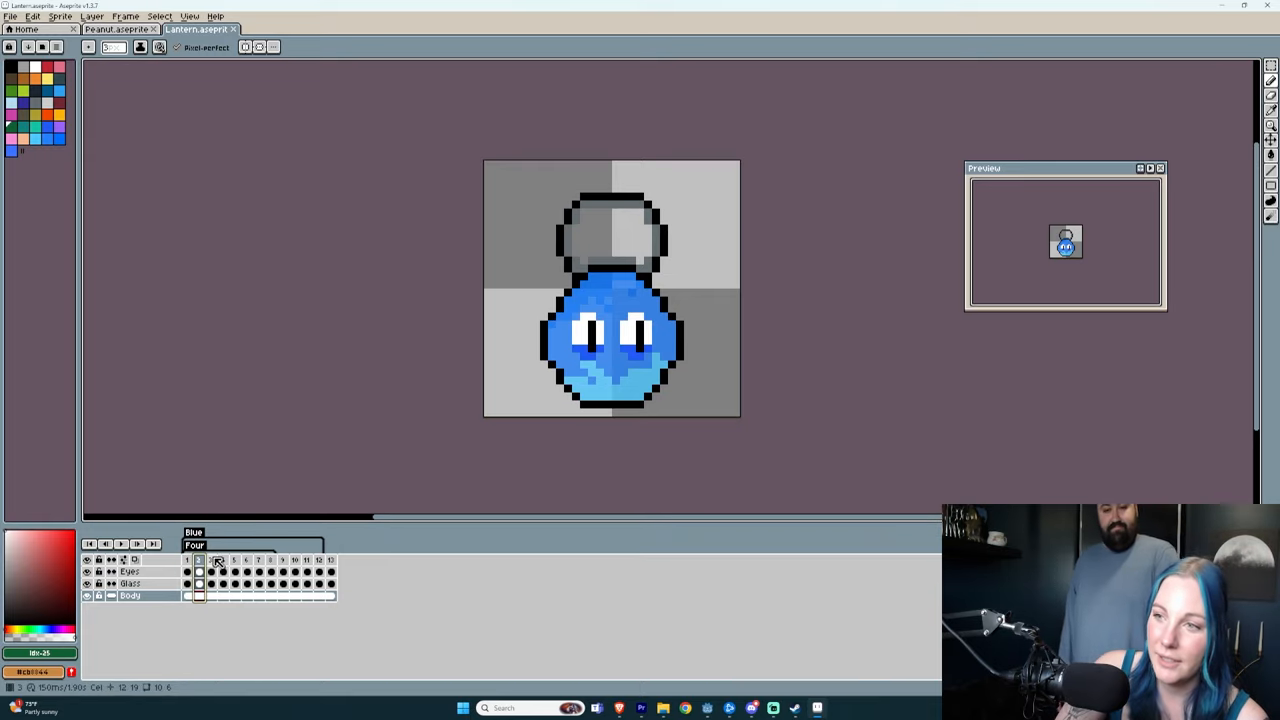
left_click(224, 560)
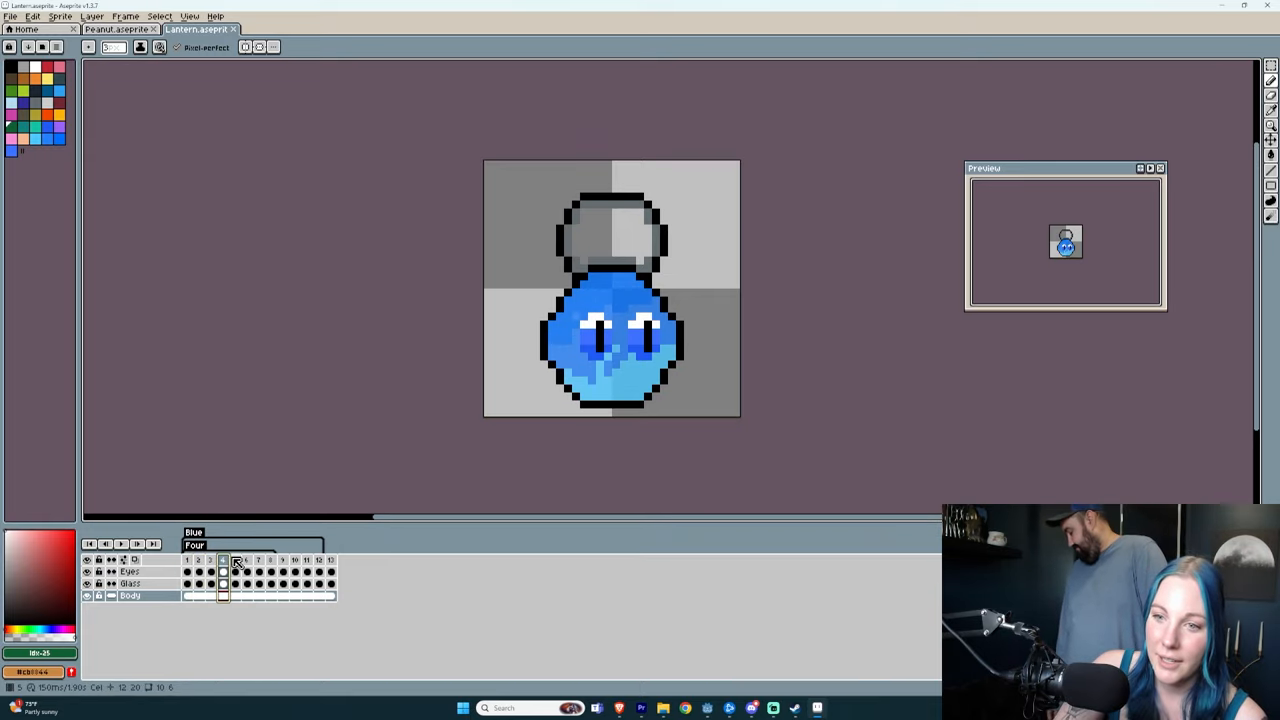
left_click(248, 560)
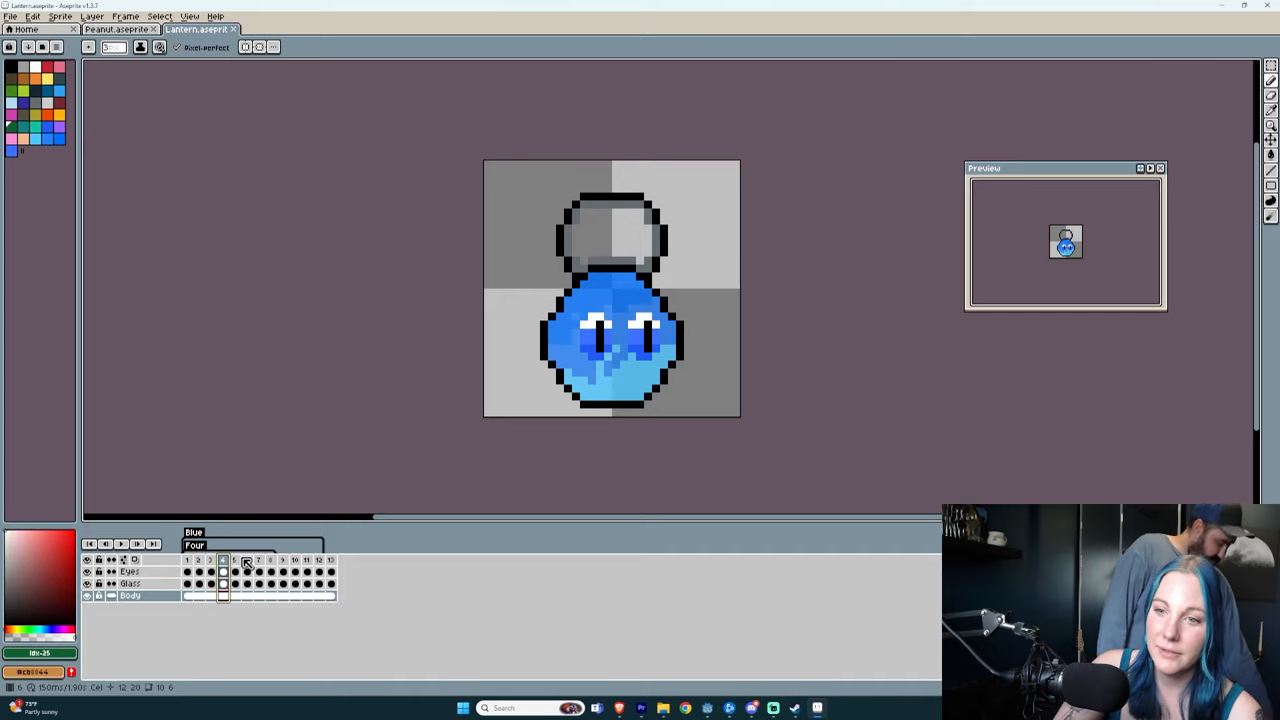
left_click(248, 560)
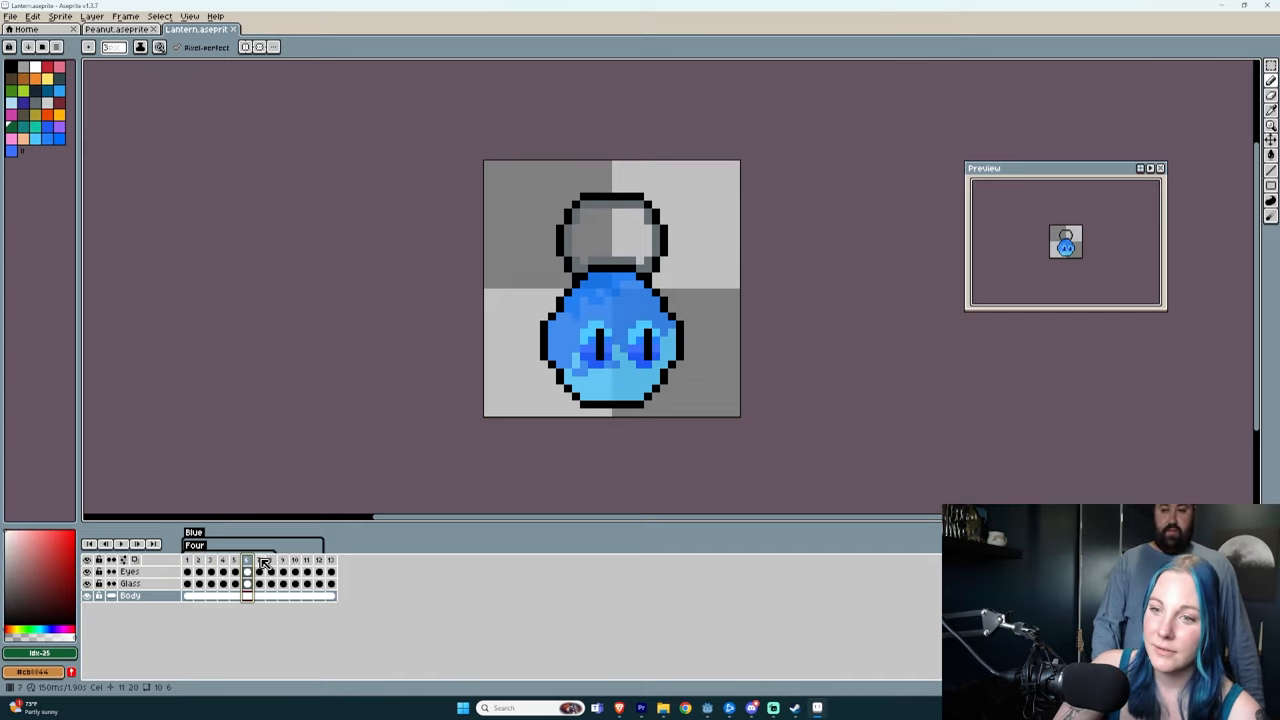
left_click(272, 560)
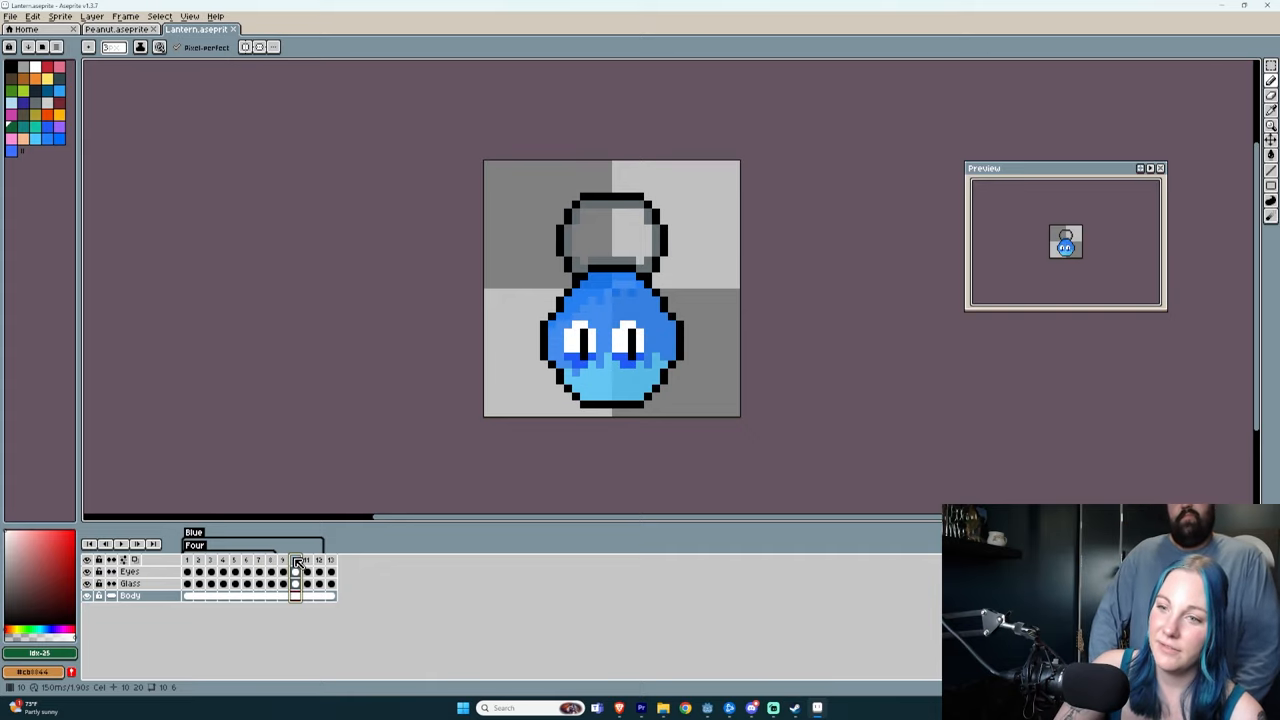
left_click(330, 560)
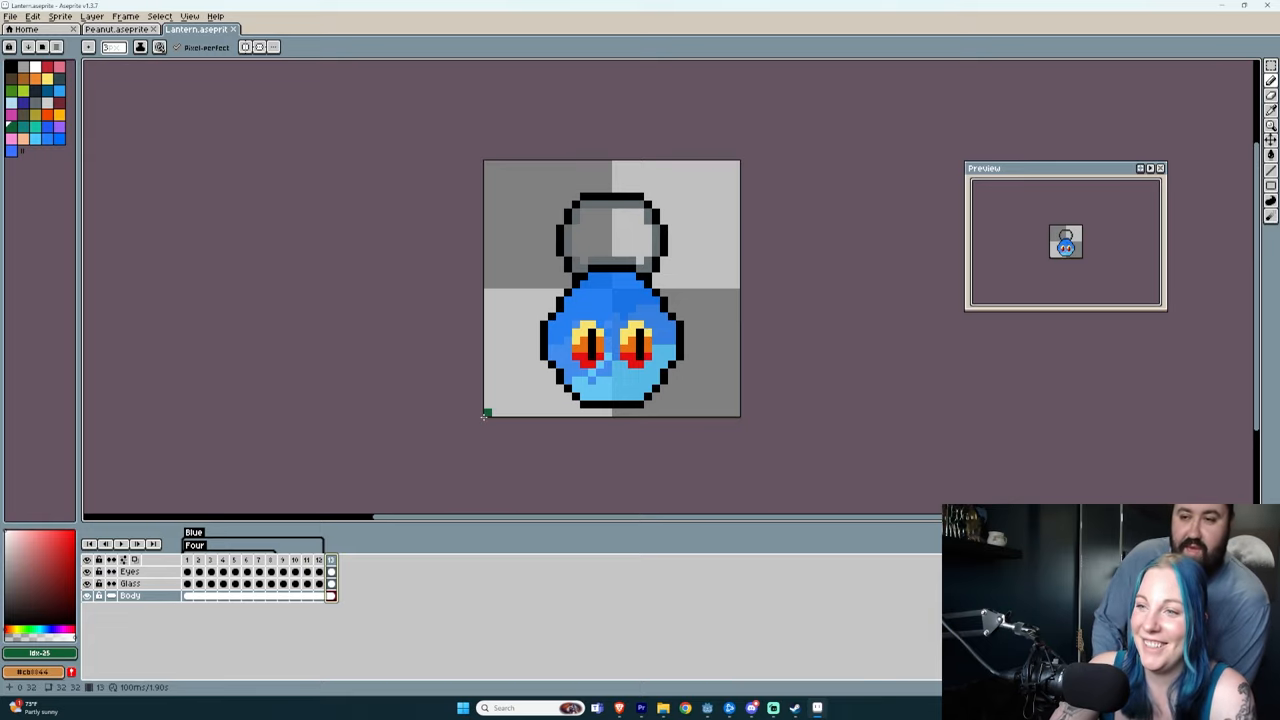
mouse_move(956, 316)
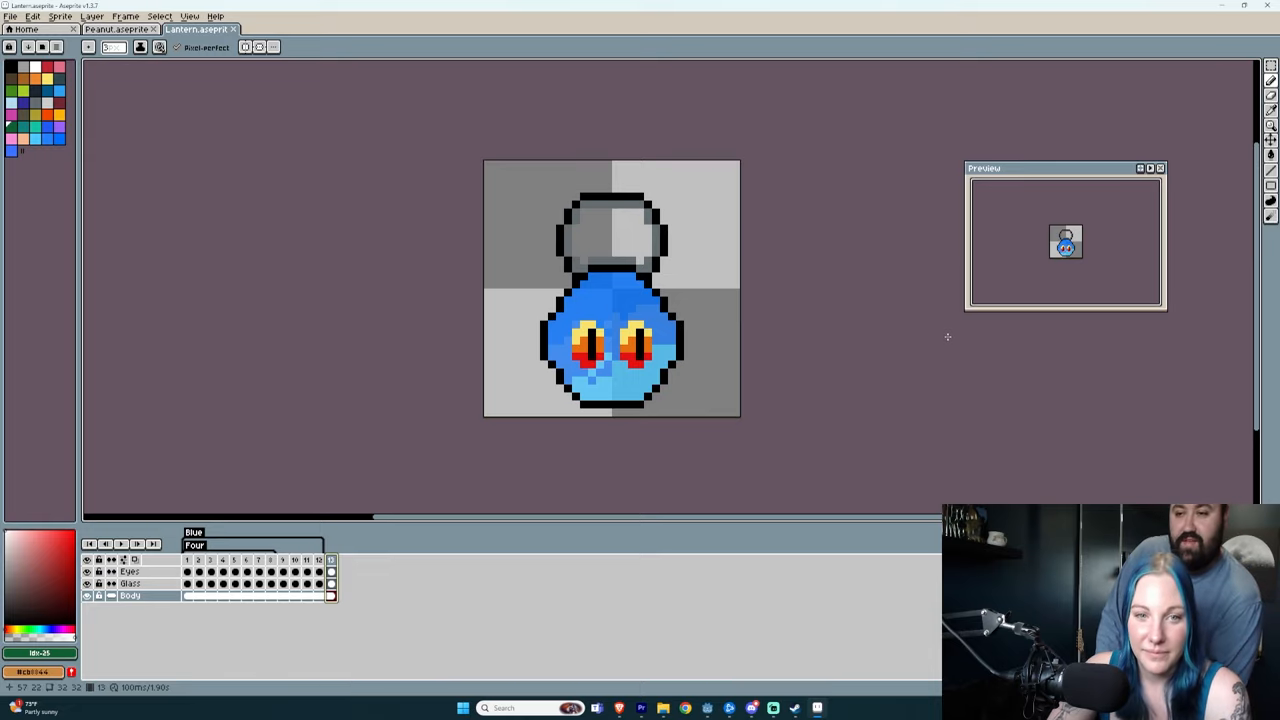
mouse_move(864, 192)
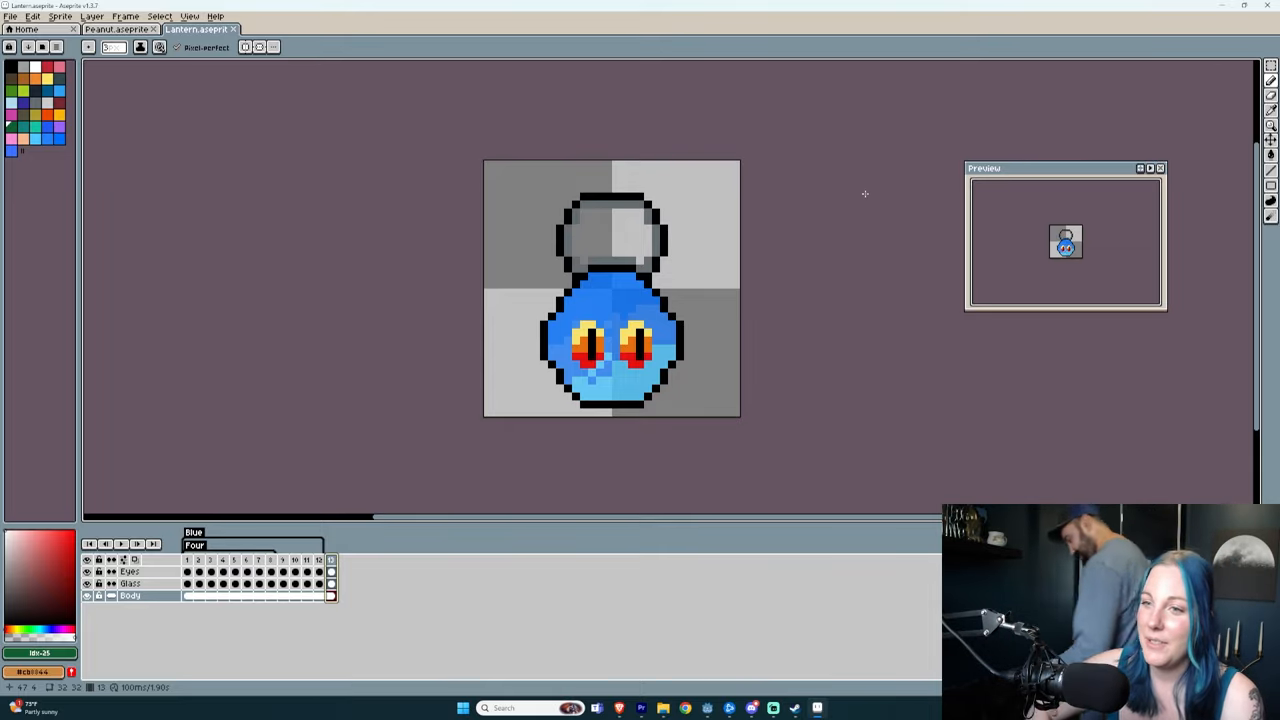
mouse_move(756, 212)
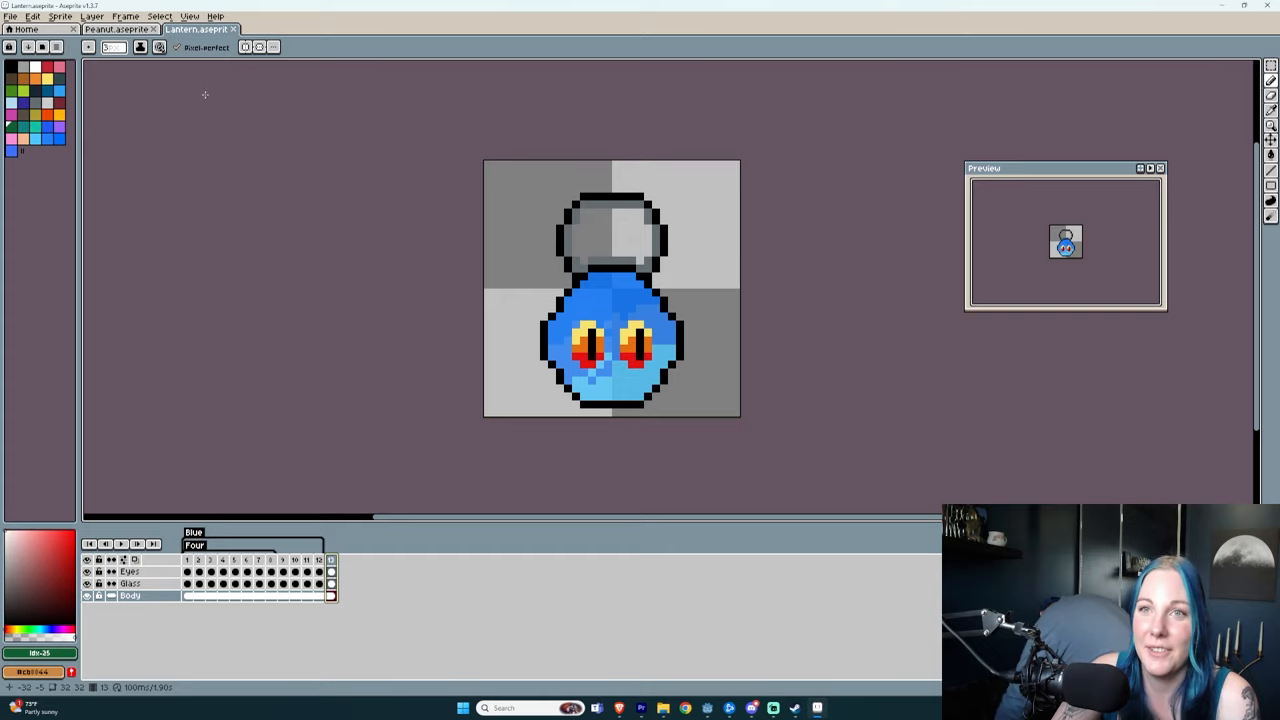
mouse_move(344, 232)
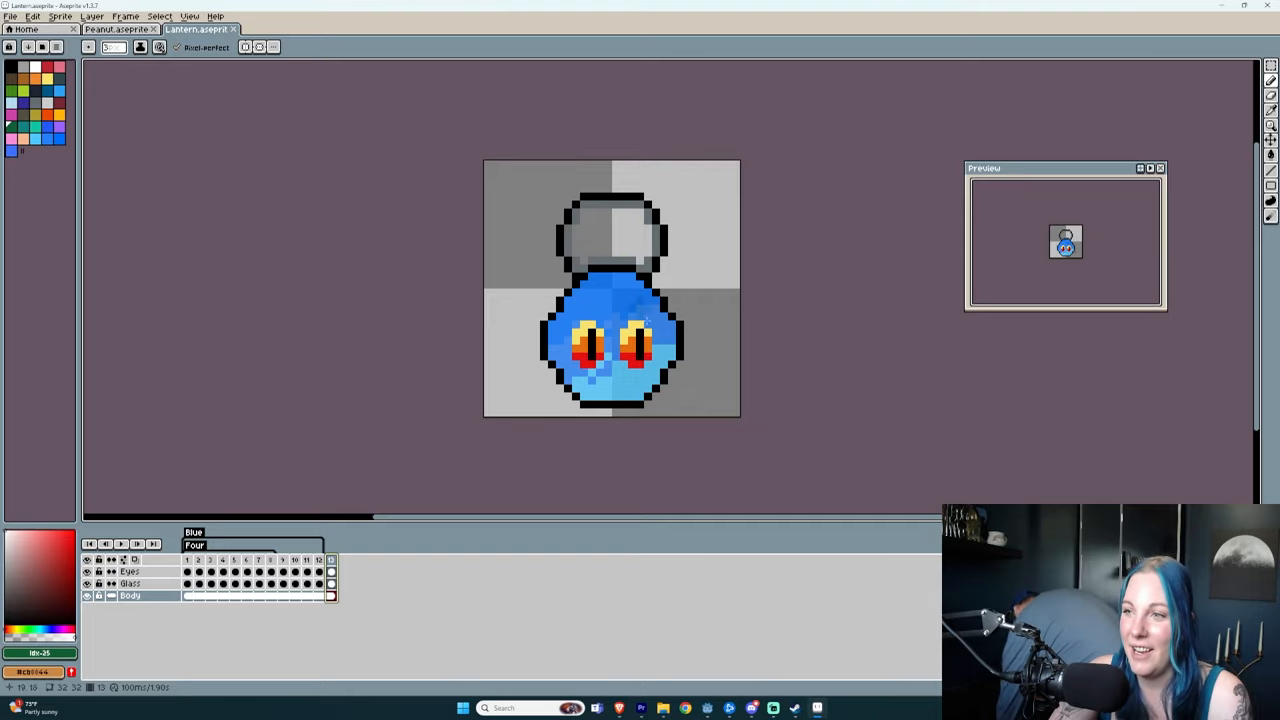
left_click(656, 290)
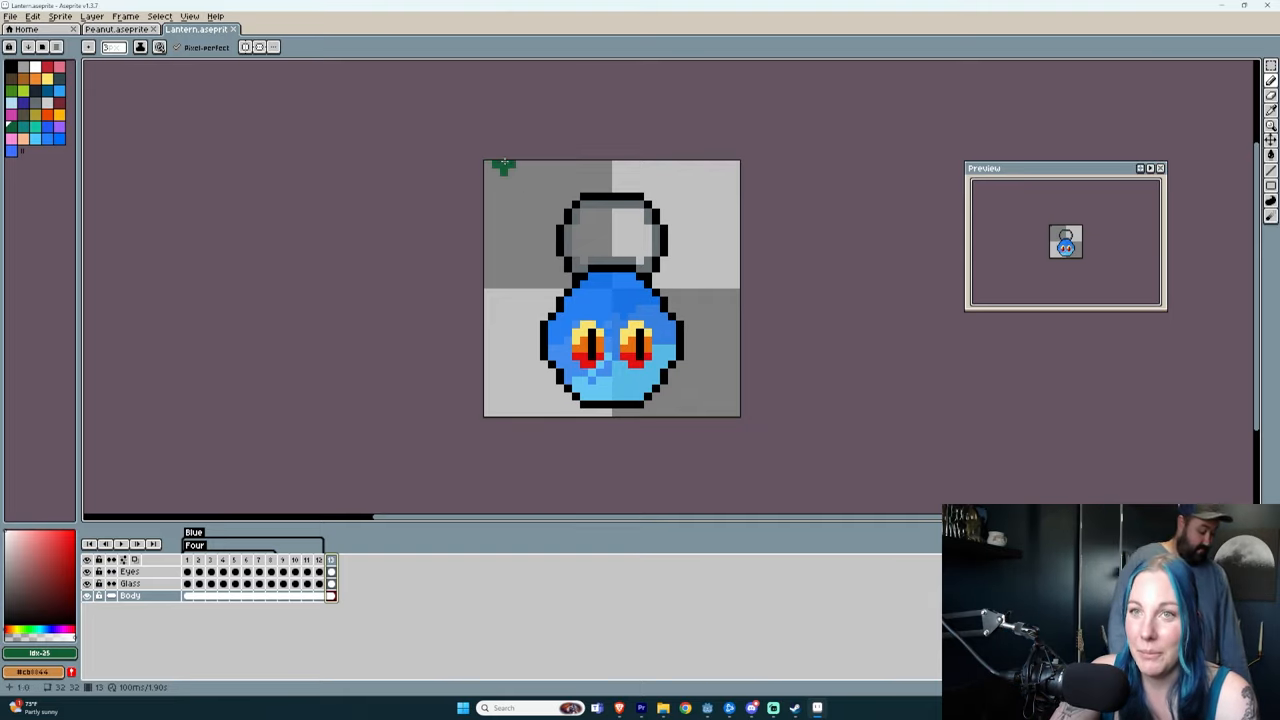
mouse_move(808, 128)
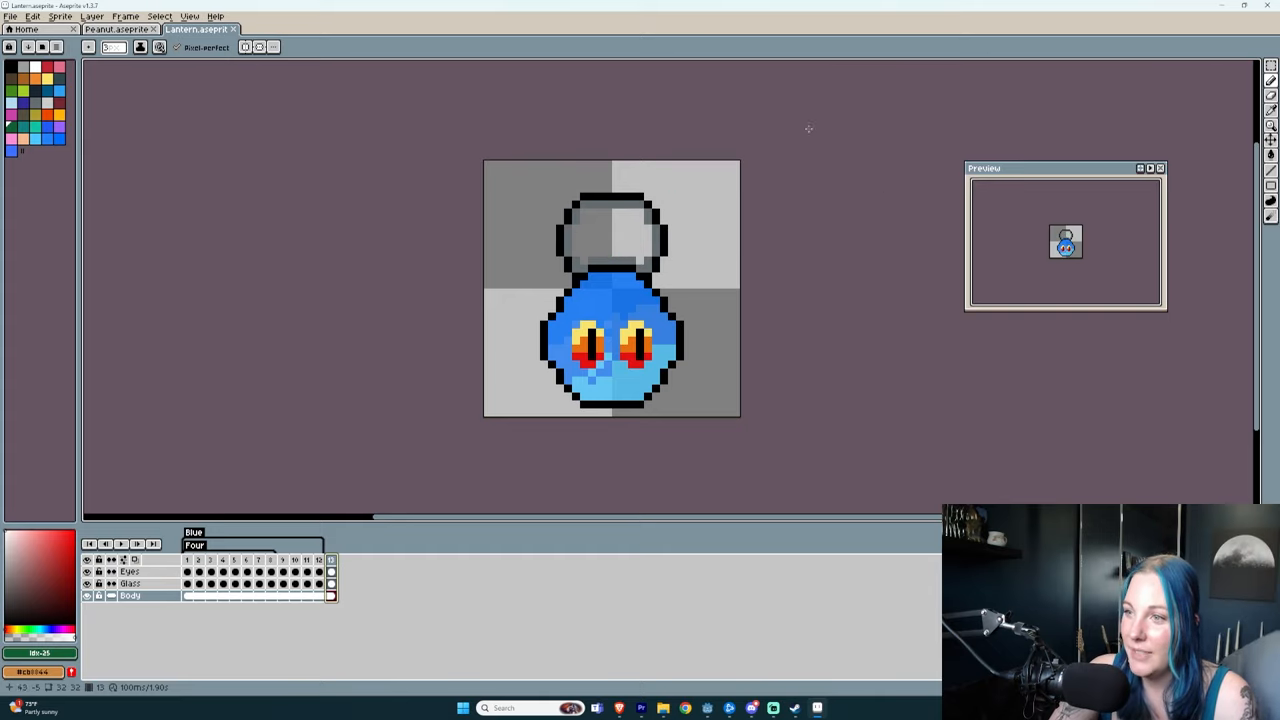
mouse_move(704, 228)
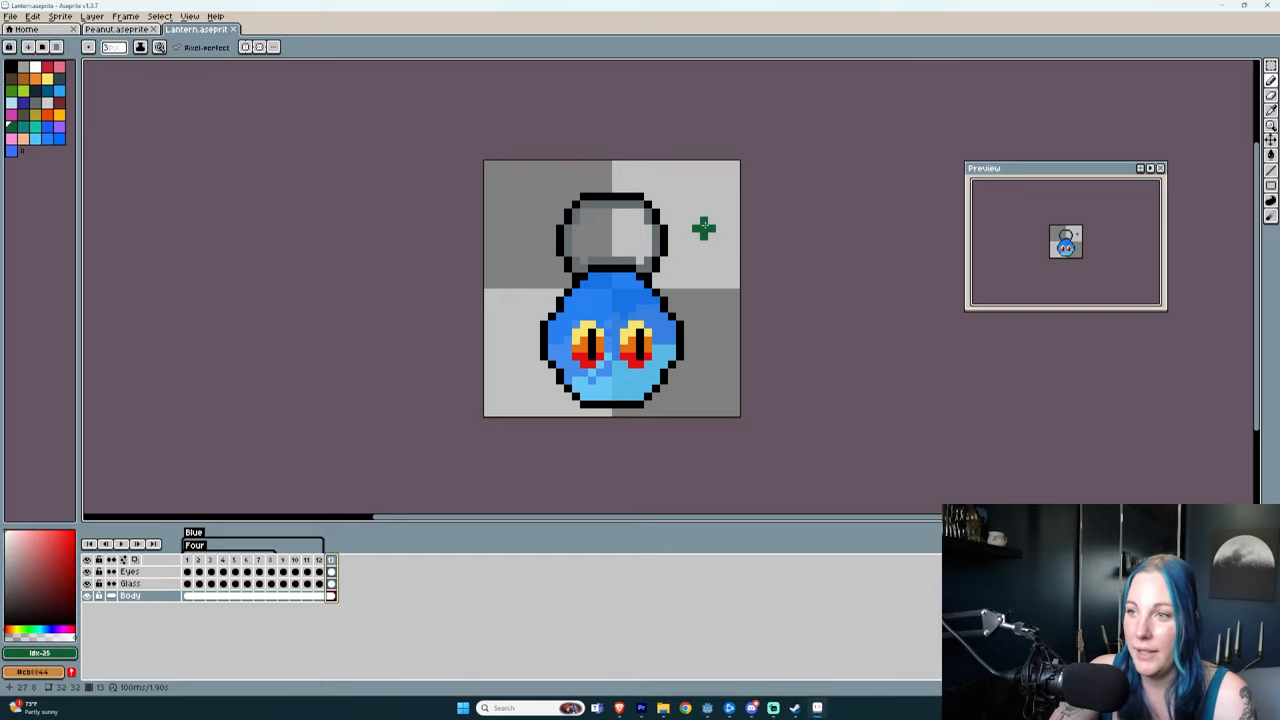
mouse_move(688, 300)
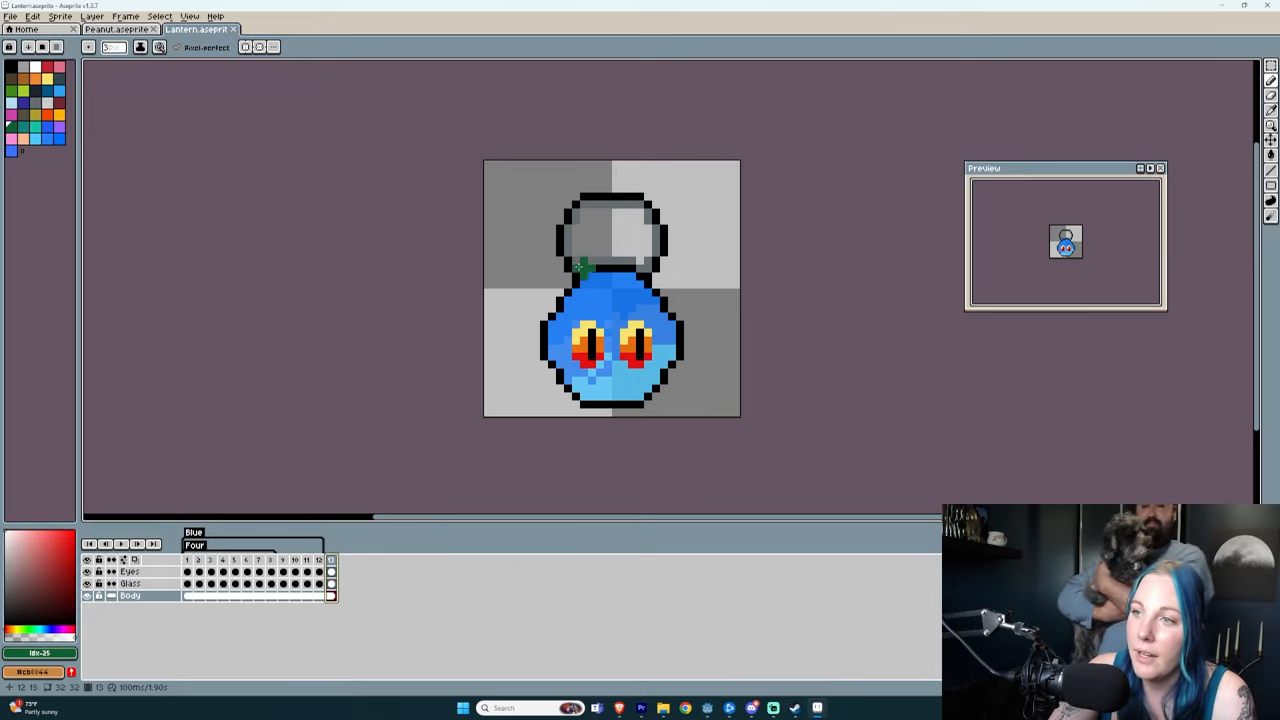
mouse_move(688, 318)
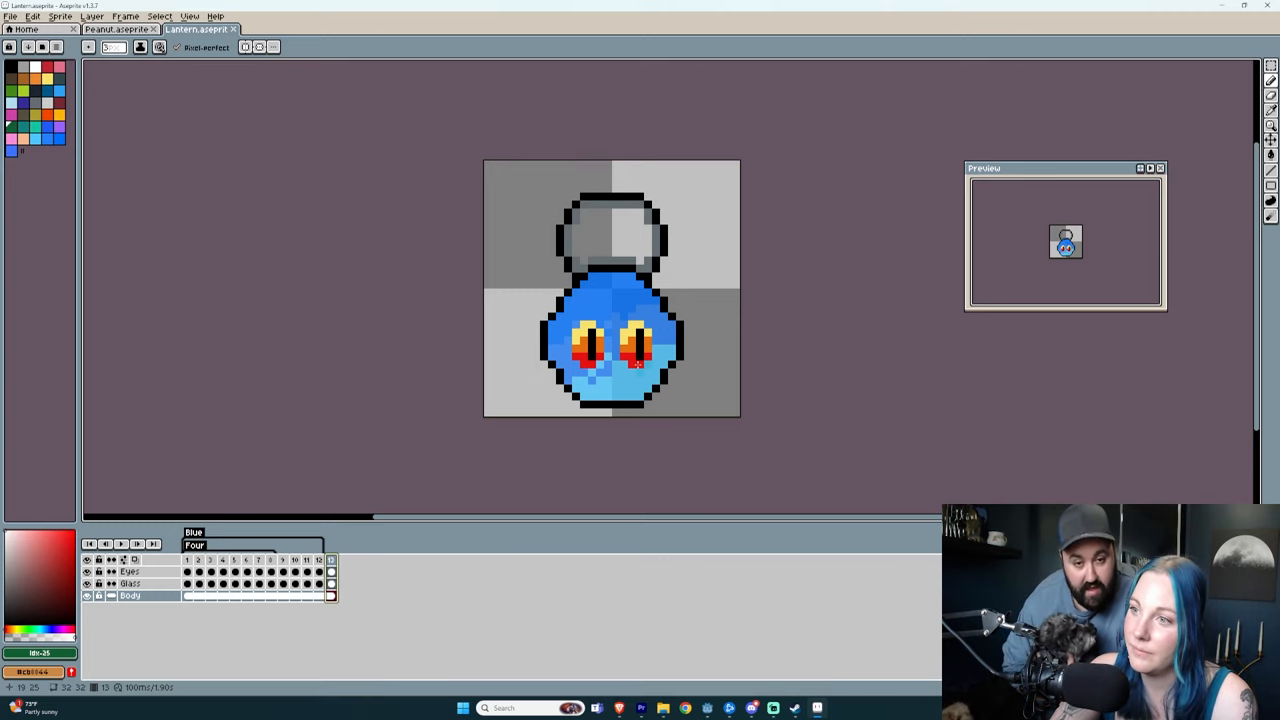
mouse_move(930, 388)
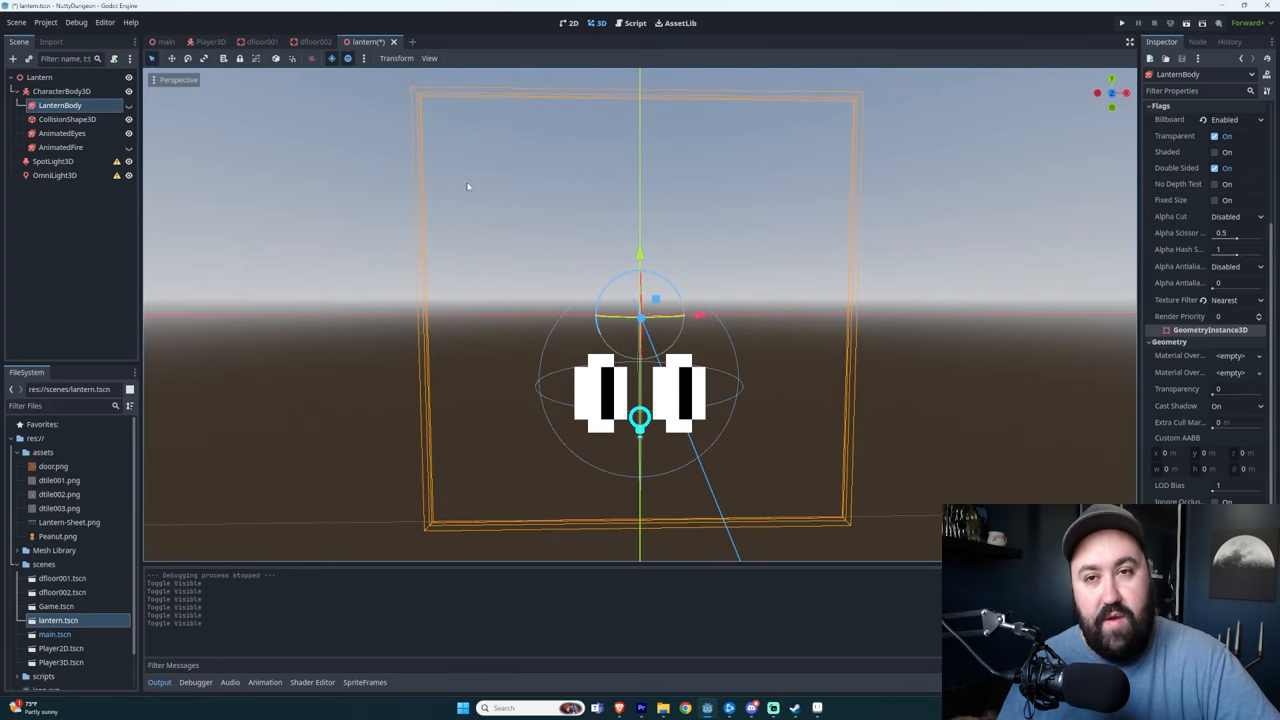
mouse_move(478, 218)
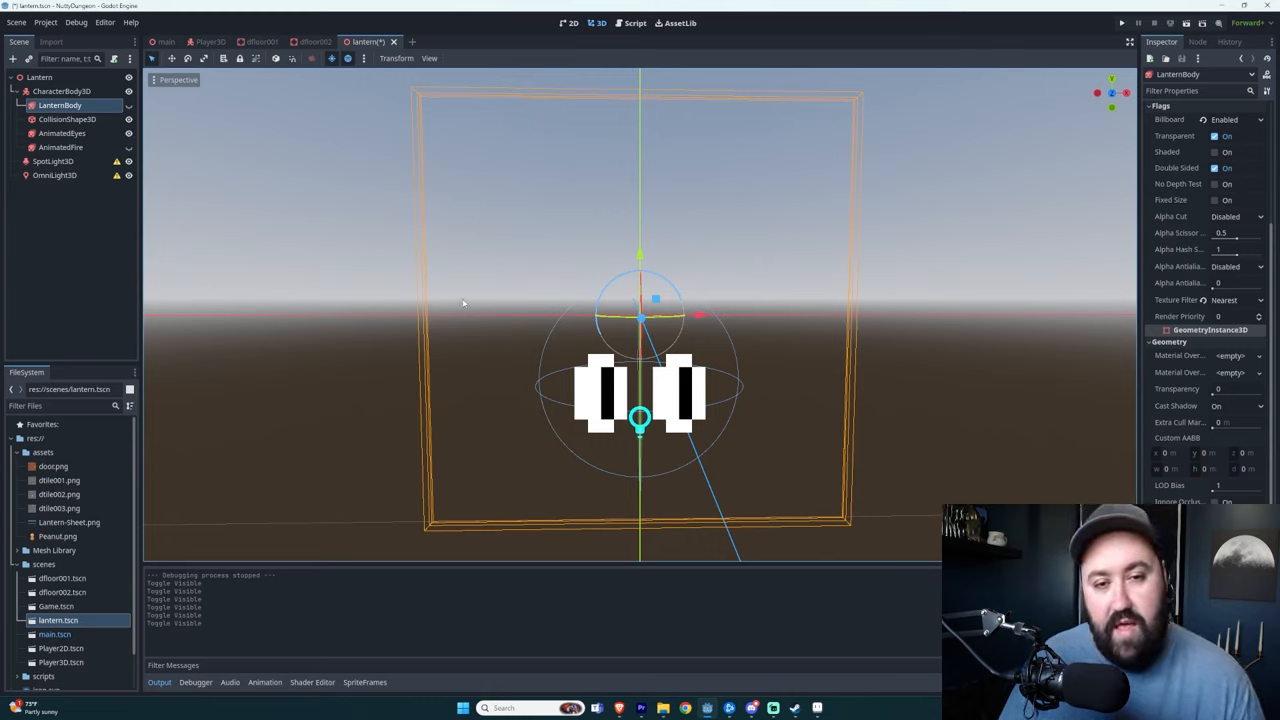
mouse_move(988, 240)
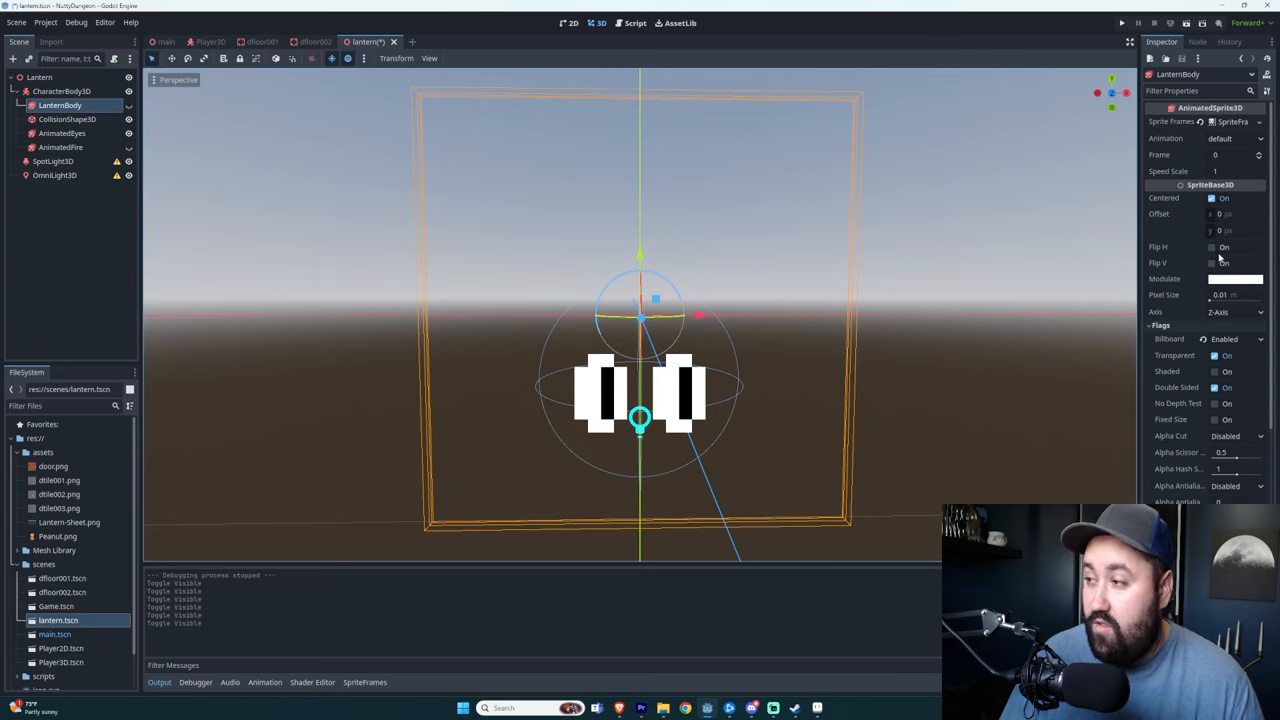
Enable Flip H on both the LanternBody and AnimatedEyes sprites to mirror them horizontally.
left_click(1212, 248)
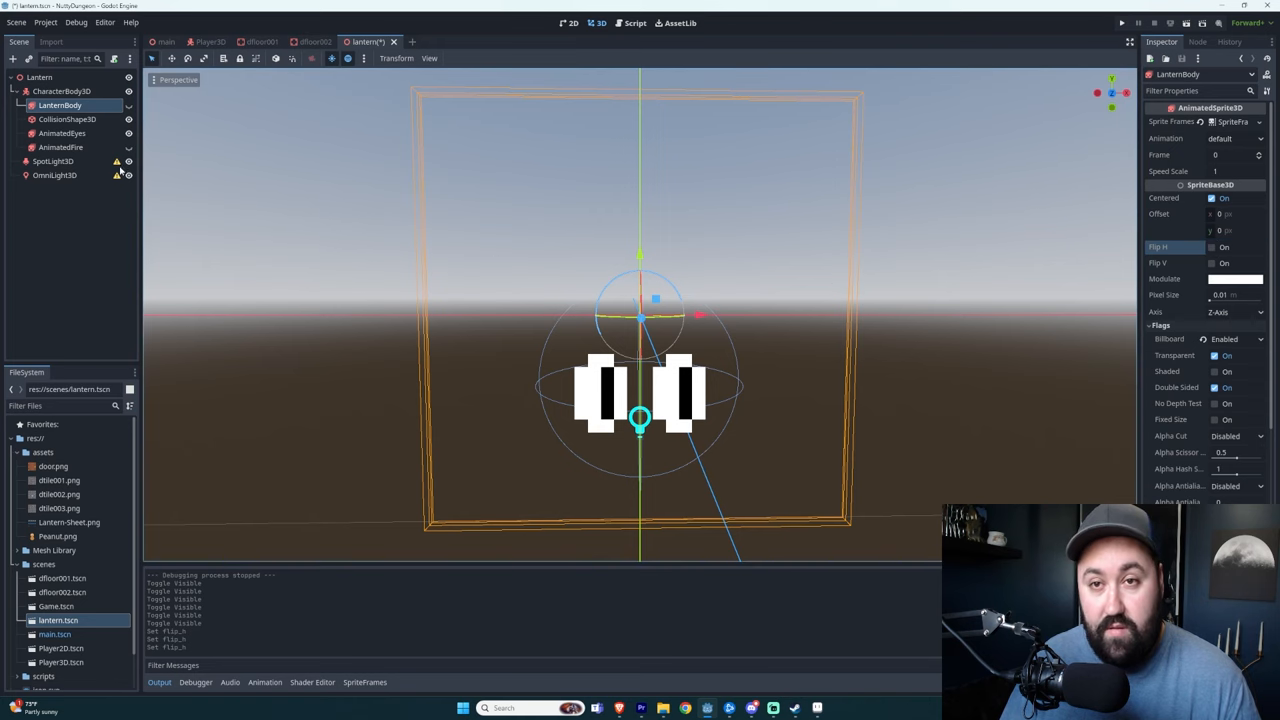
left_click(62, 132)
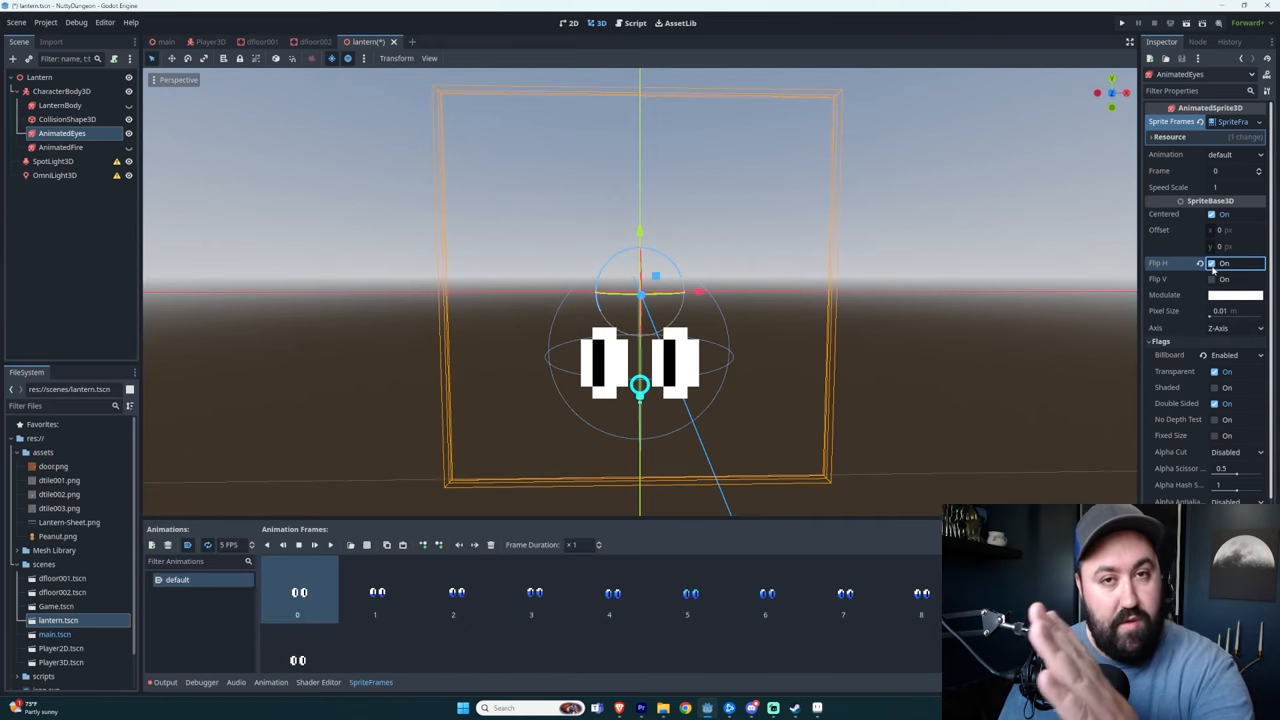
left_click(1212, 264)
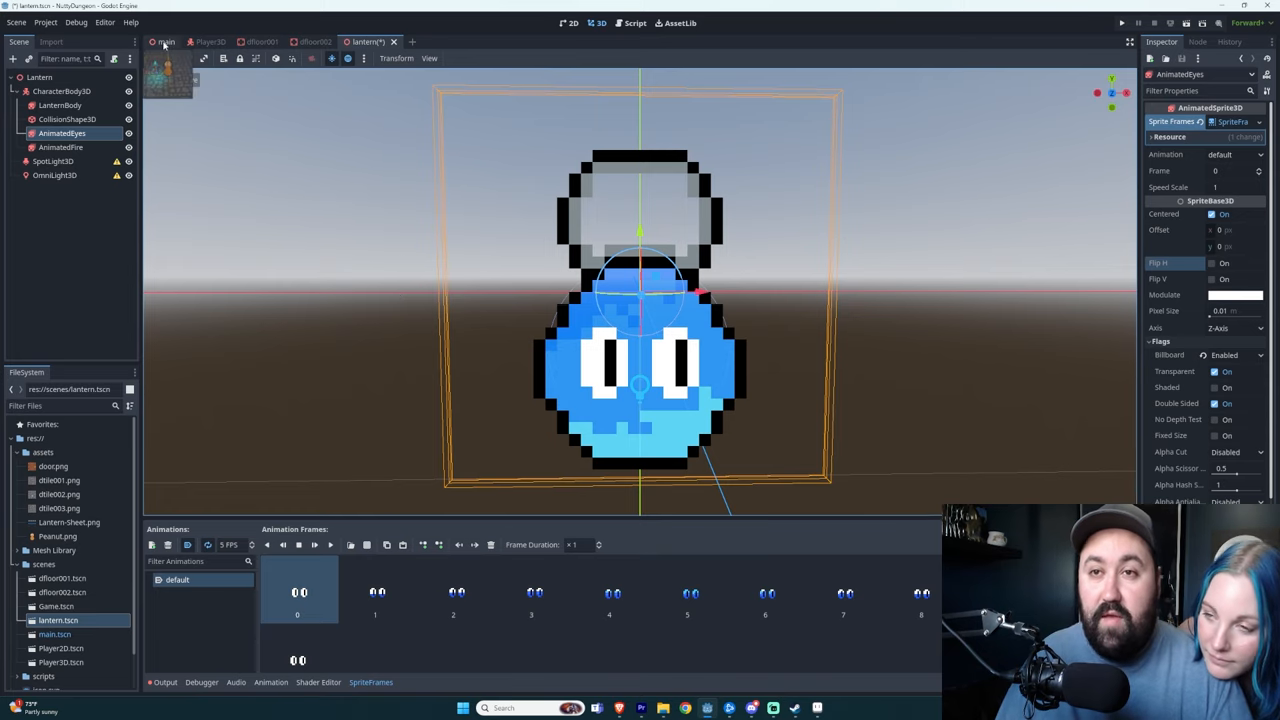
Switch to the main scene and launch the game with Run Project (F5).
left_click(166, 42)
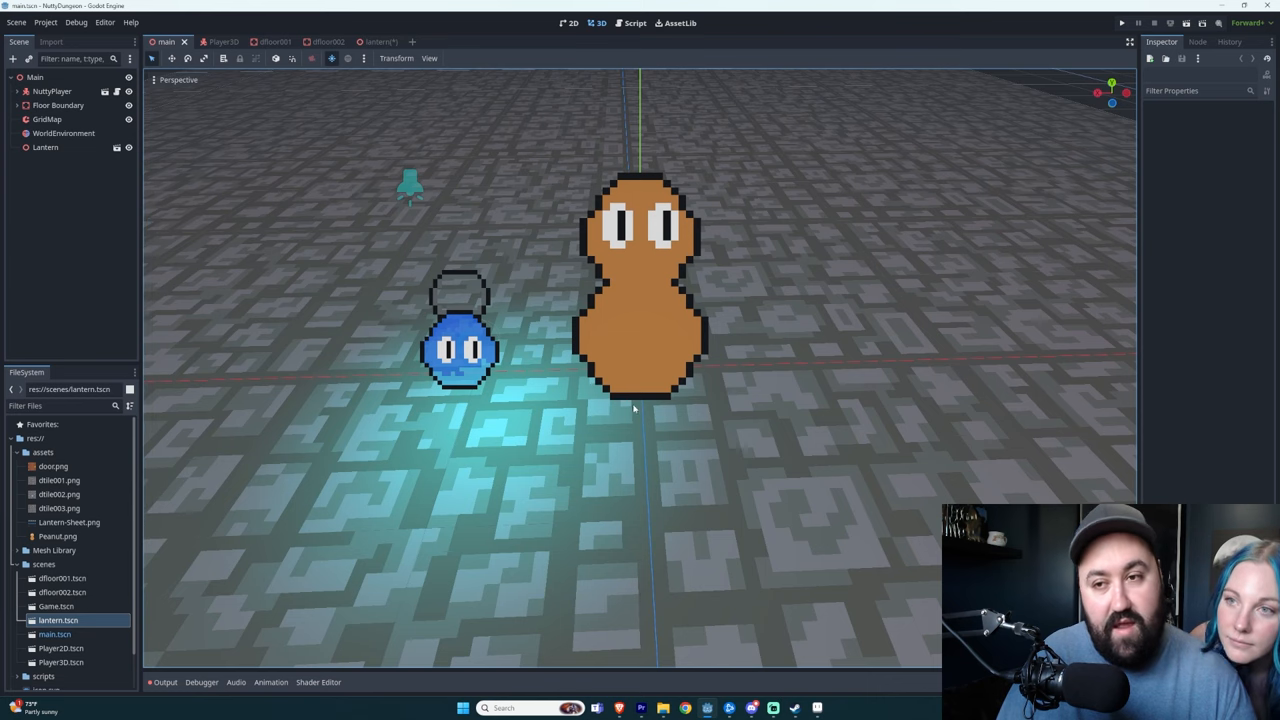
mouse_move(468, 334)
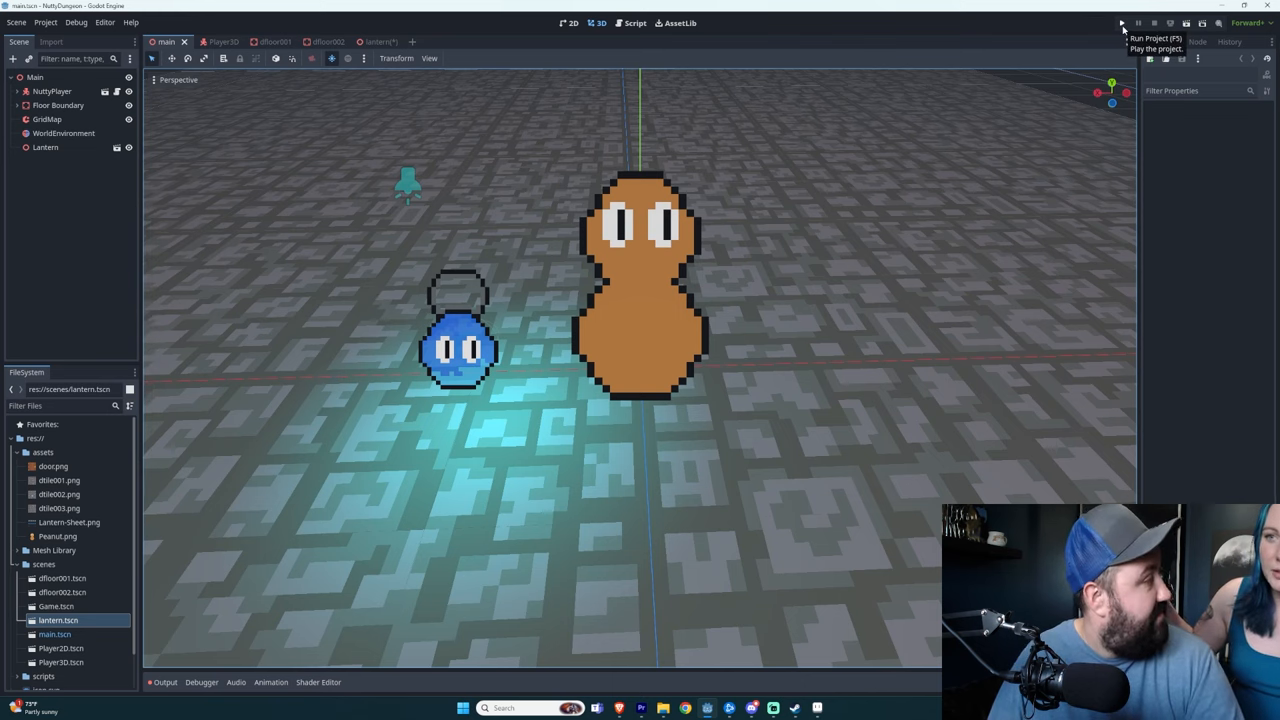
left_click(1120, 24)
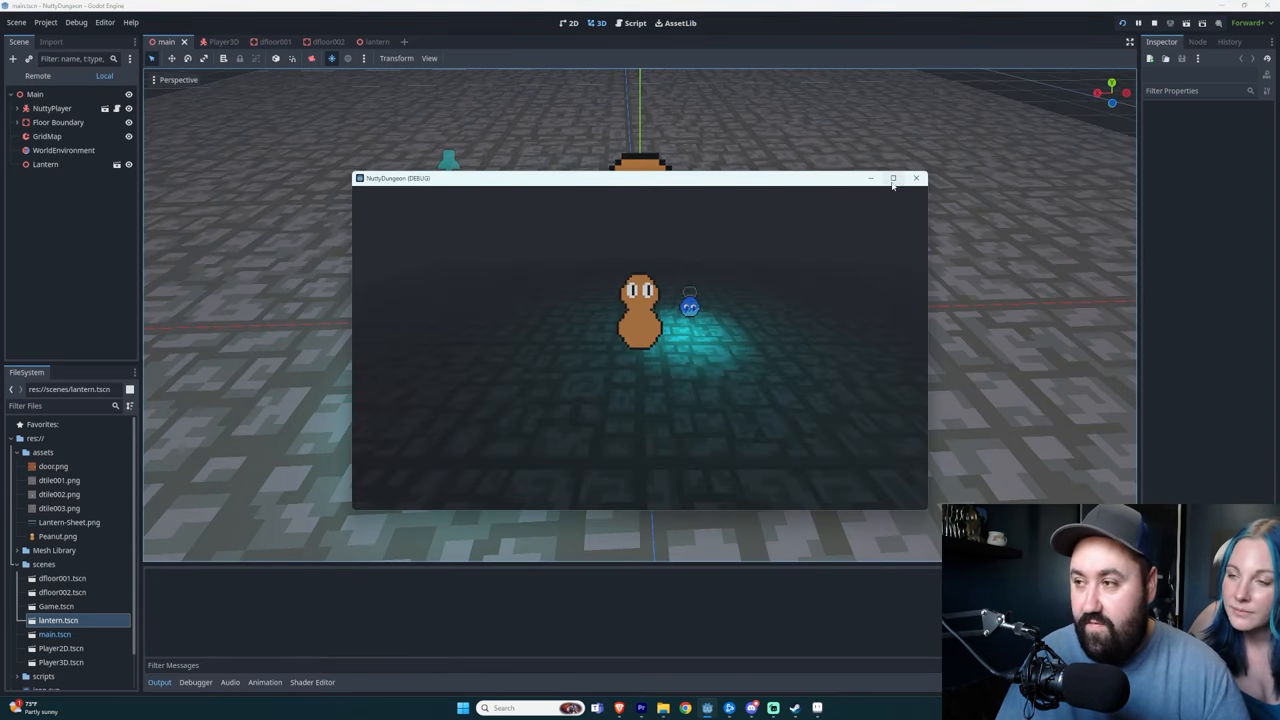
Play the running game to test the teal-lit lantern, then close the game window.
left_click(892, 178)
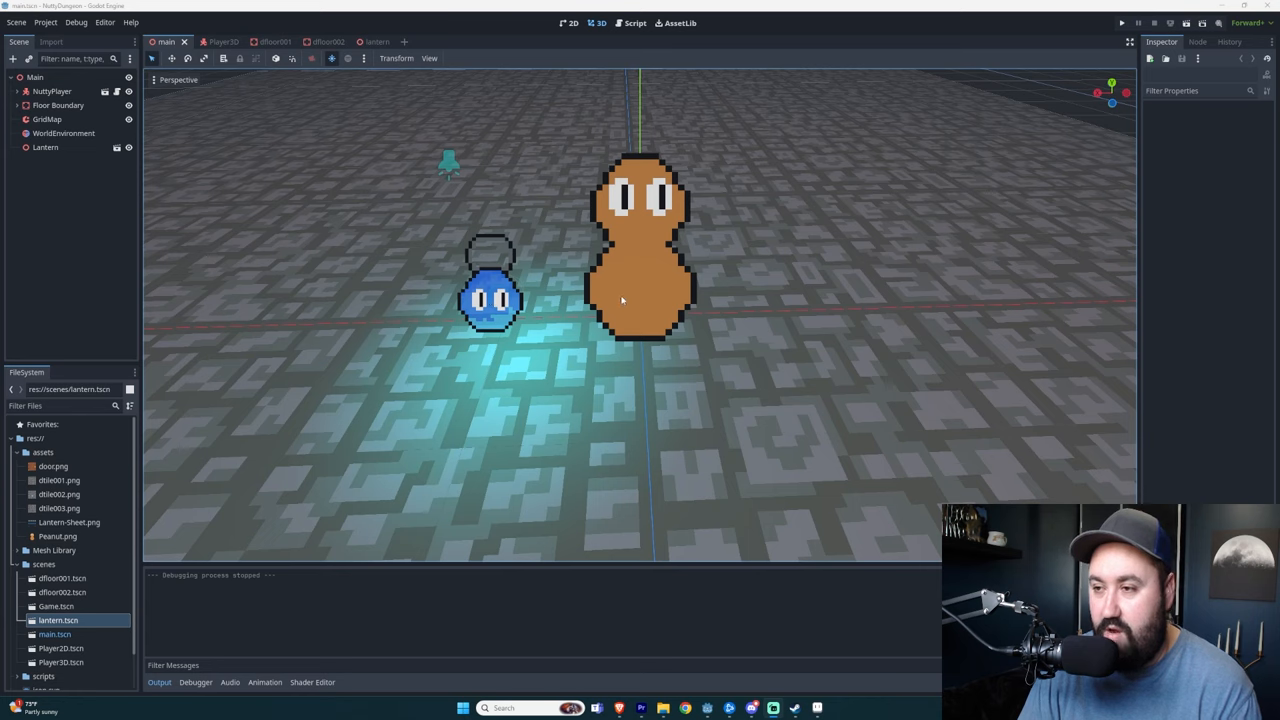
mouse_move(396, 292)
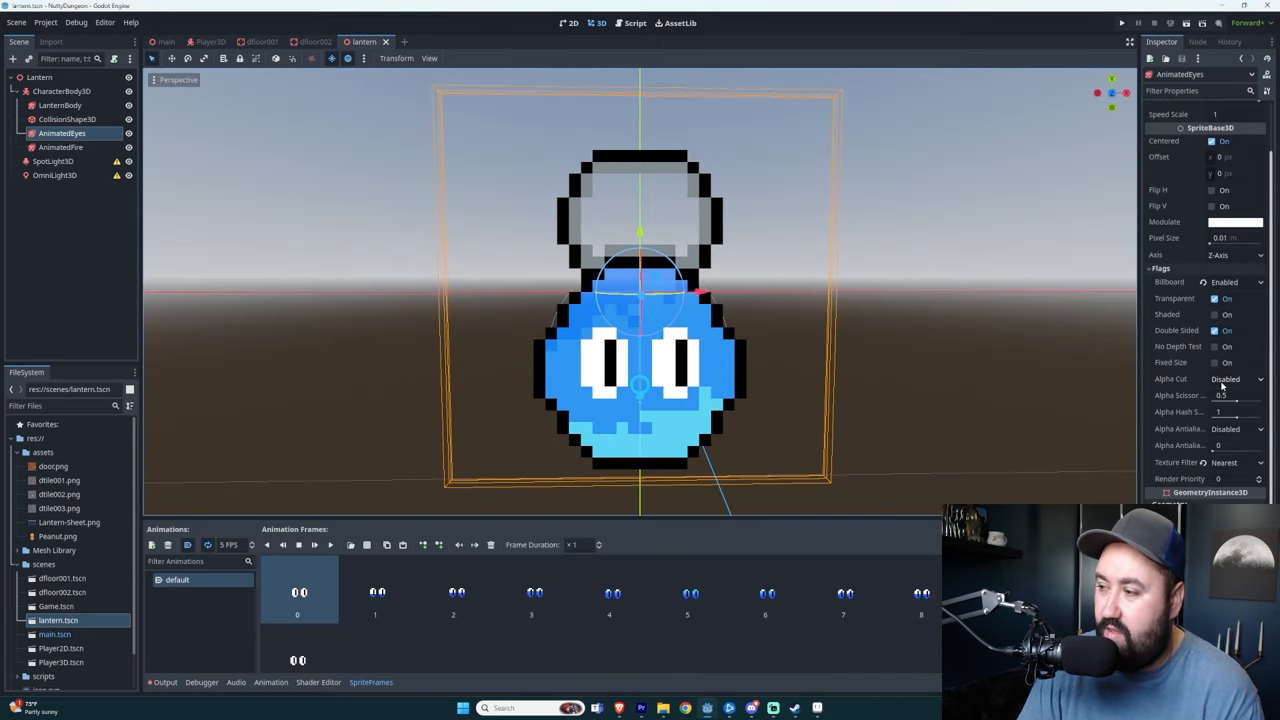
mouse_move(1170, 380)
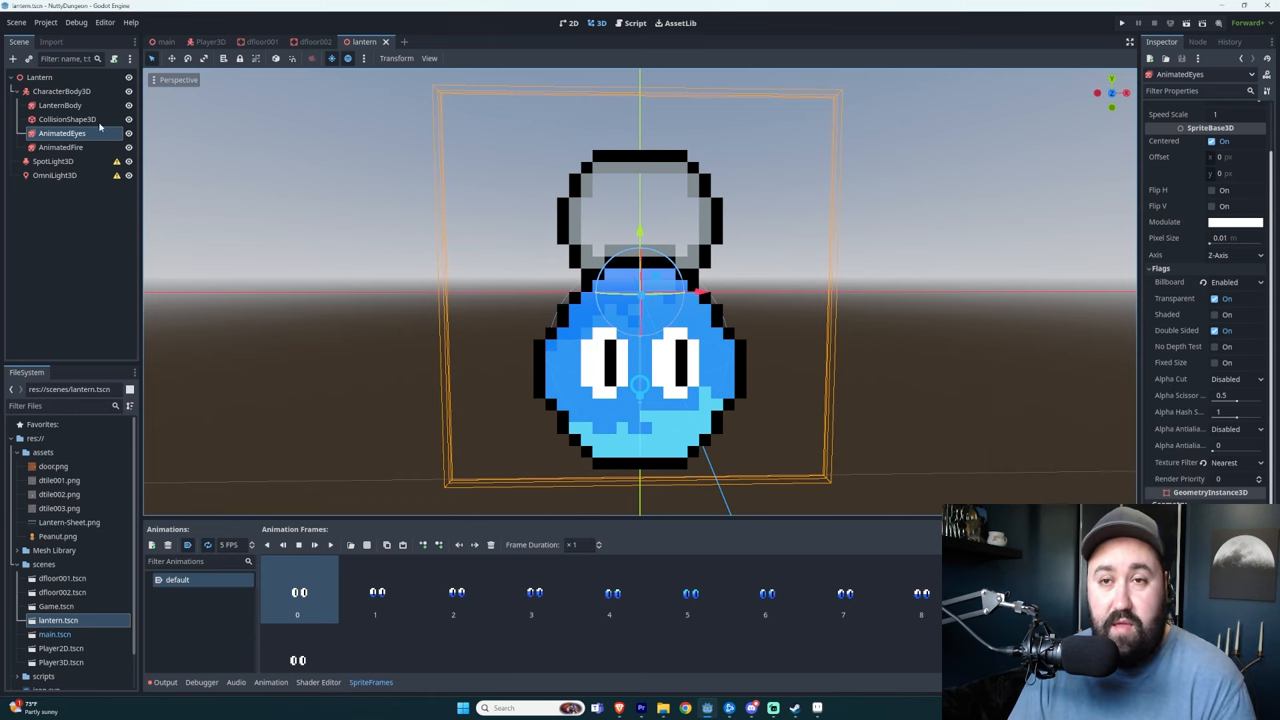
left_click(60, 148)
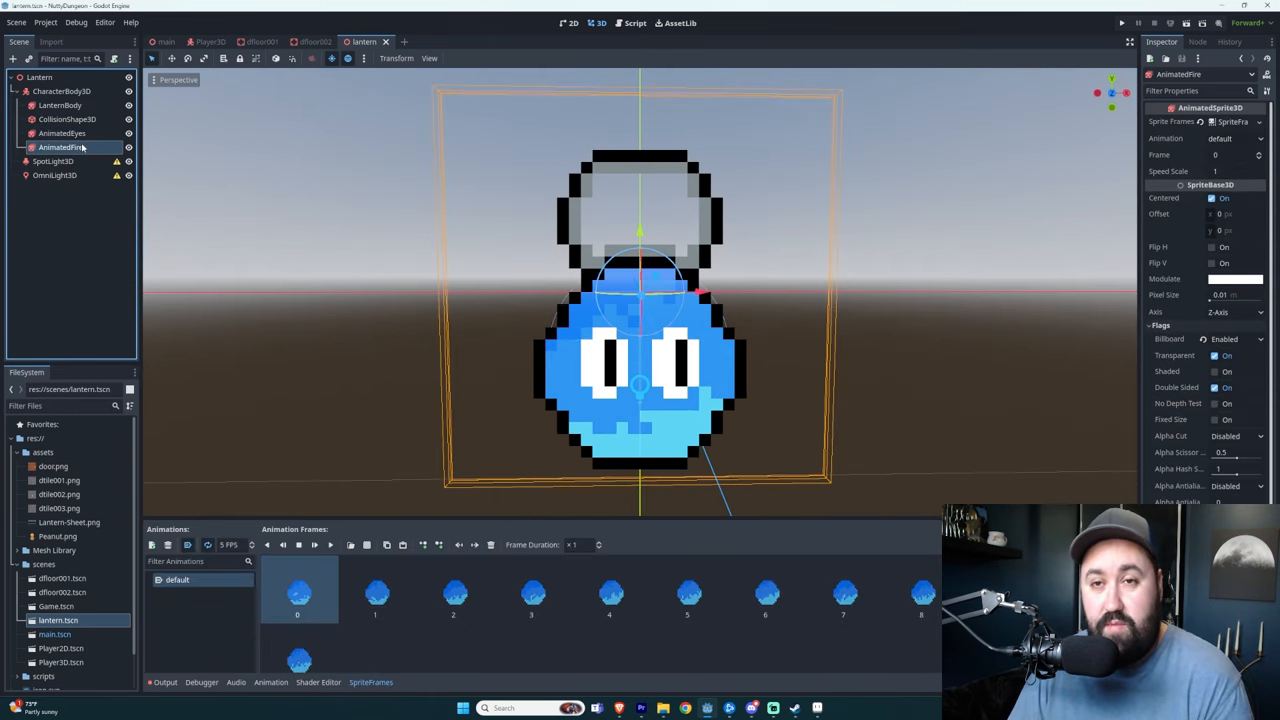
left_click(68, 120)
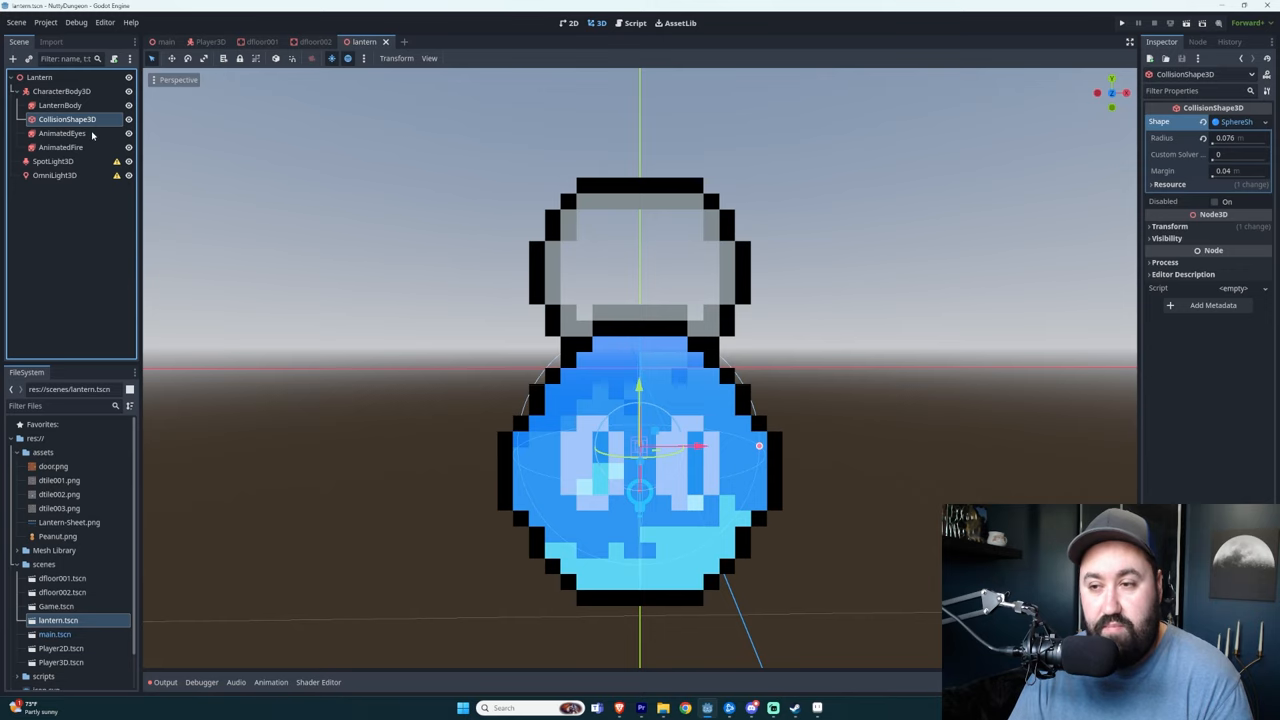
mouse_move(572, 448)
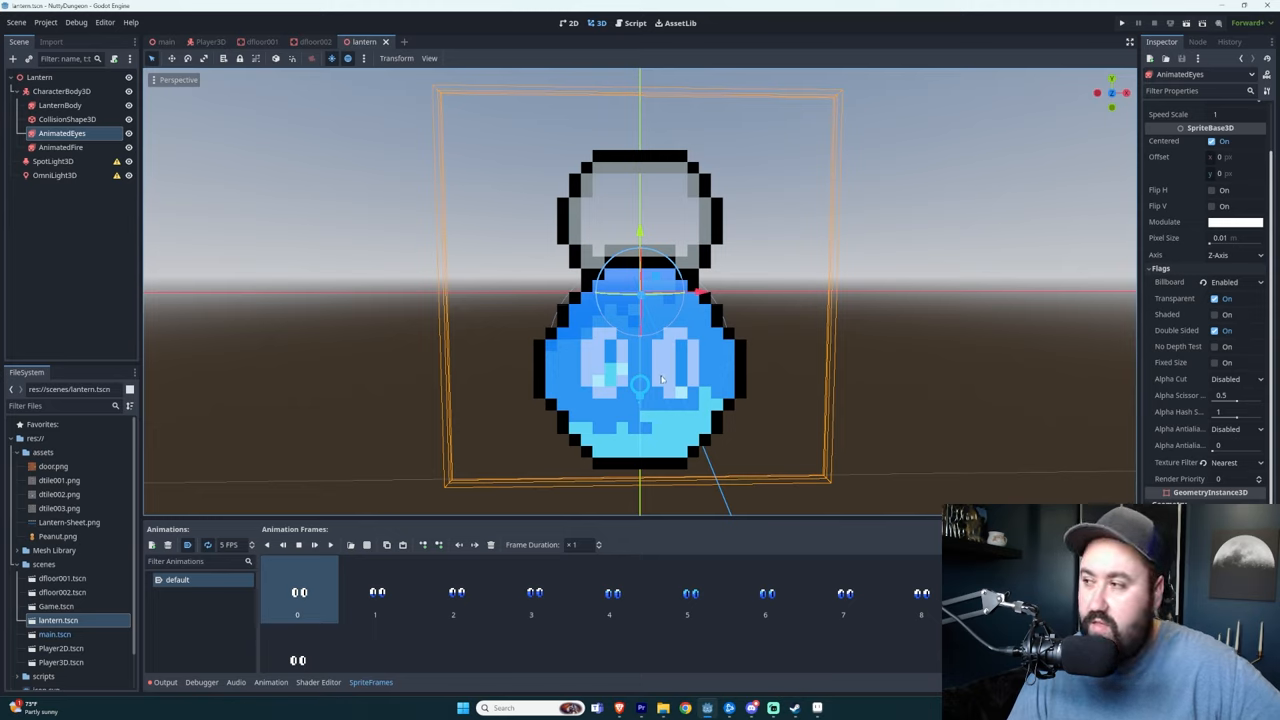
left_click(60, 104)
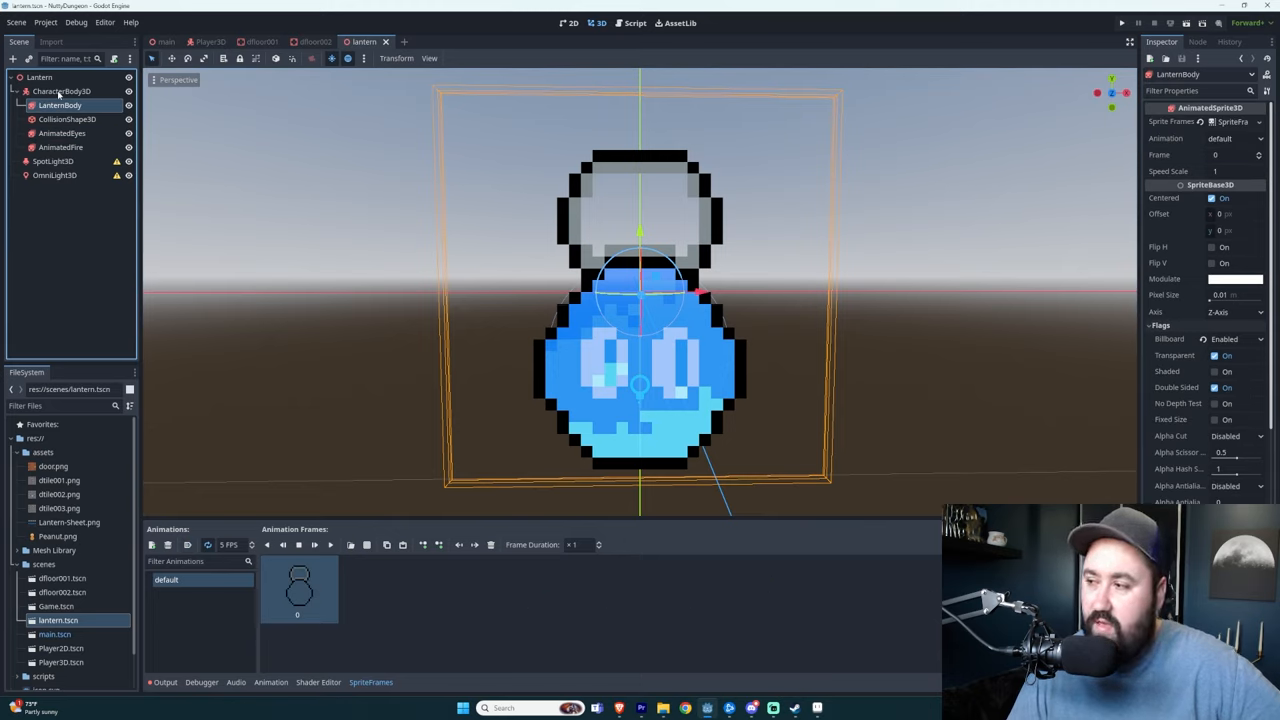
left_click(60, 92)
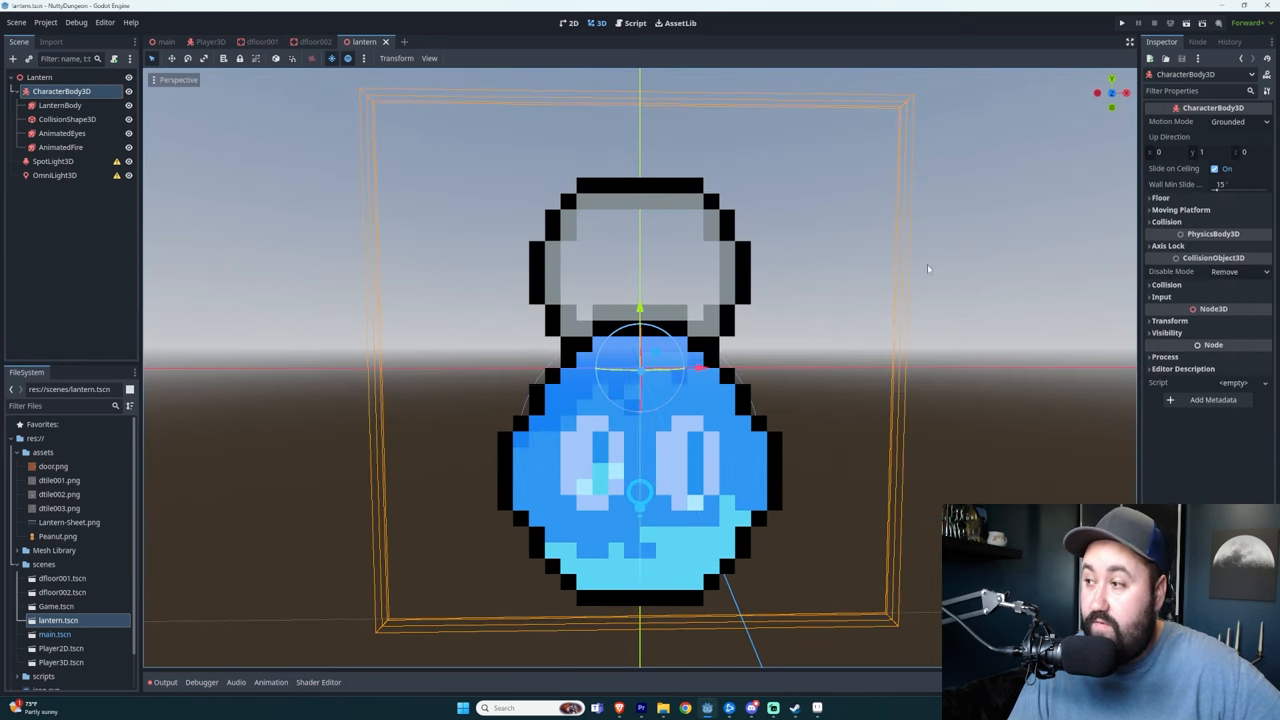
left_click(62, 132)
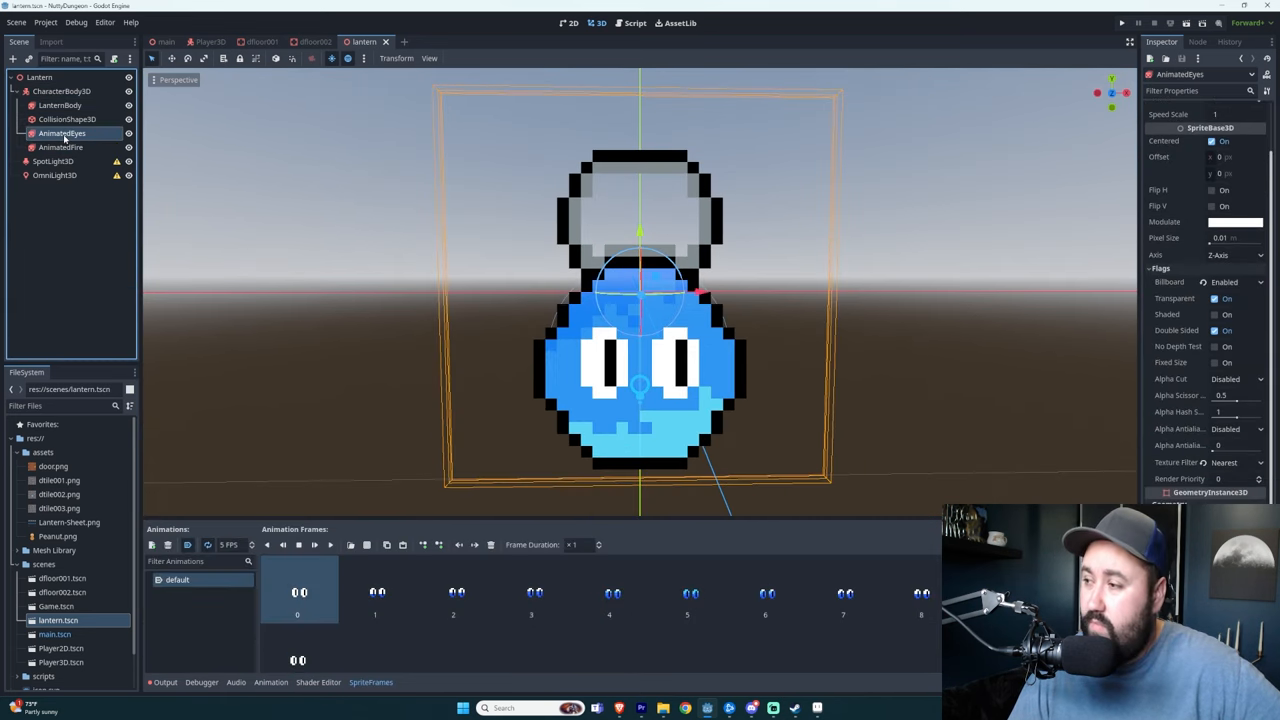
left_click(60, 148)
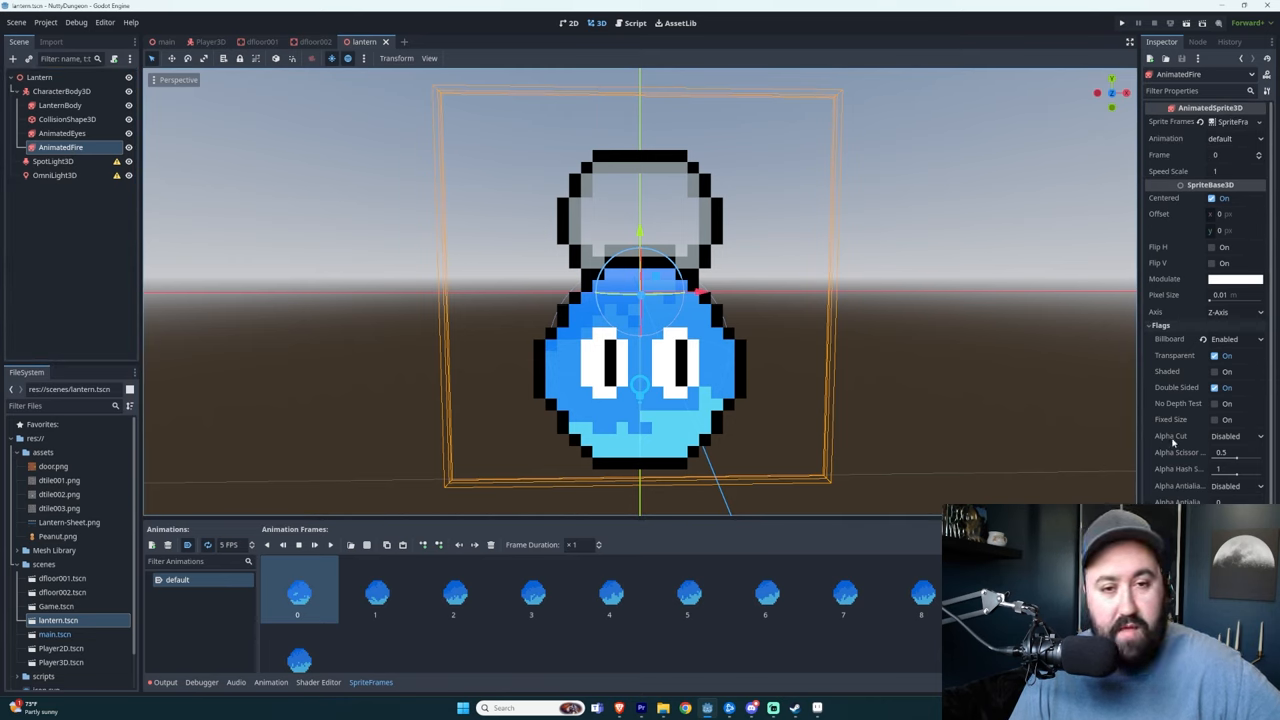
mouse_move(1170, 436)
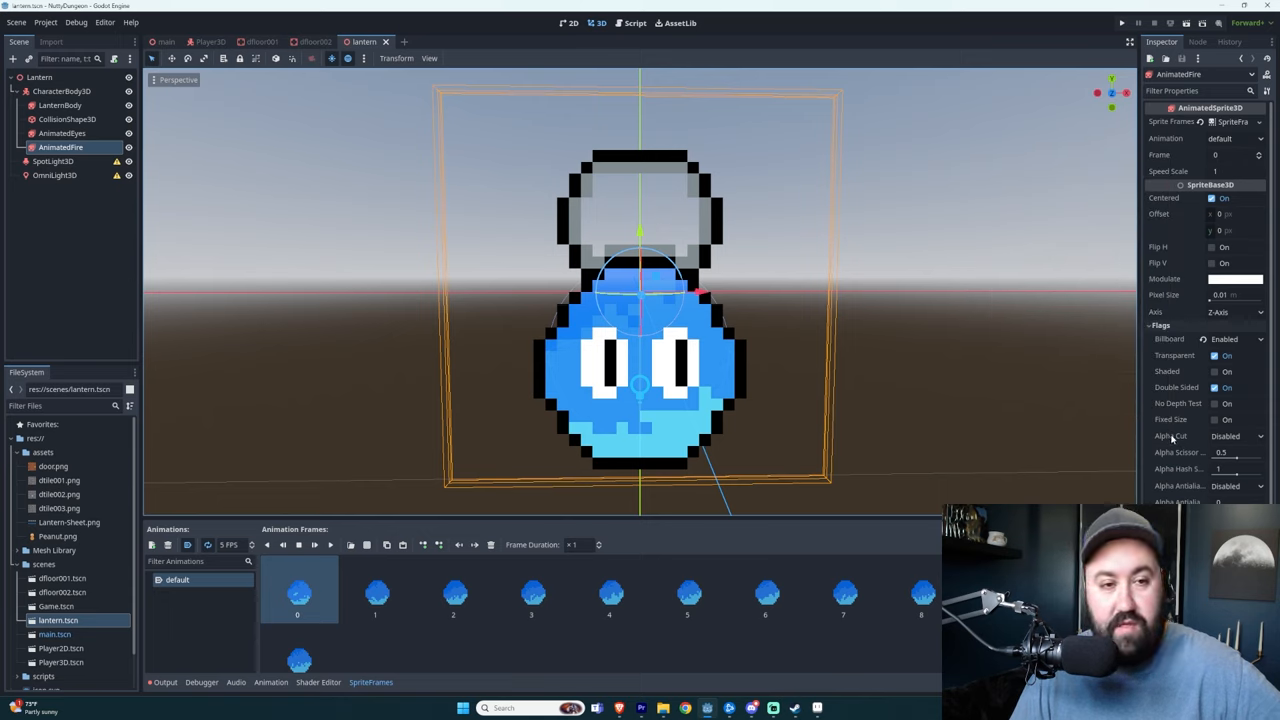
mouse_move(1172, 436)
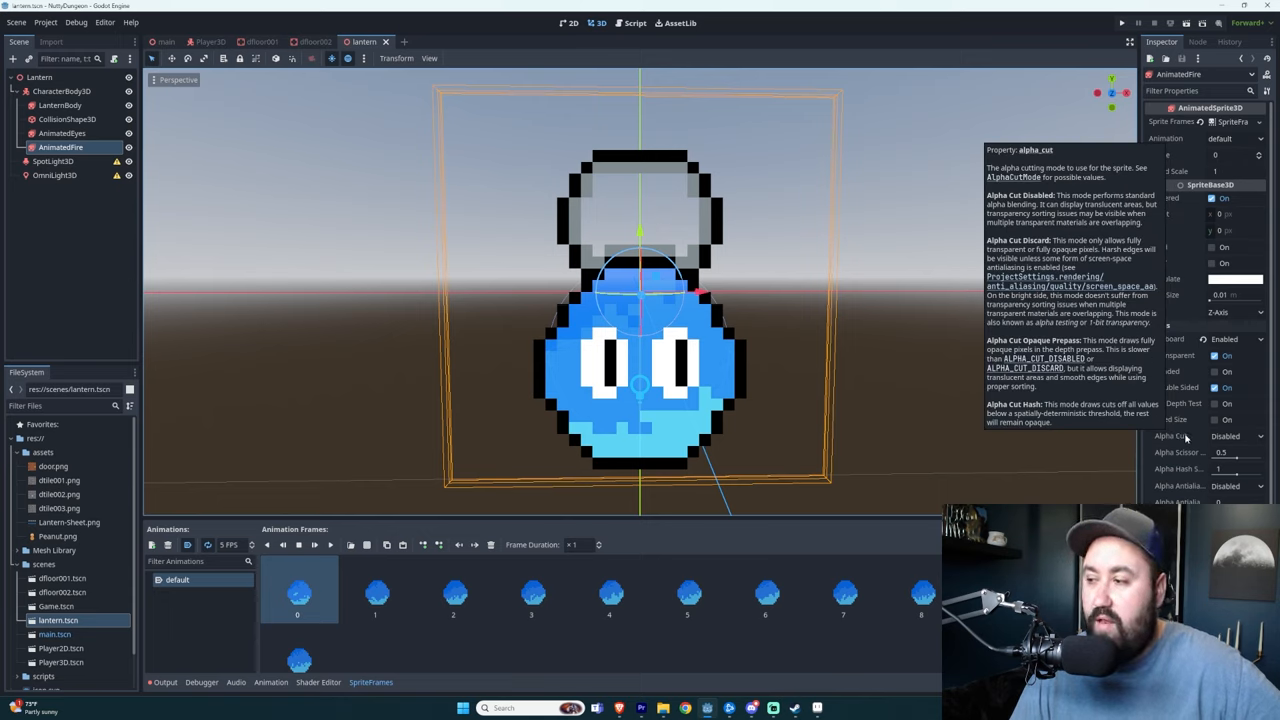